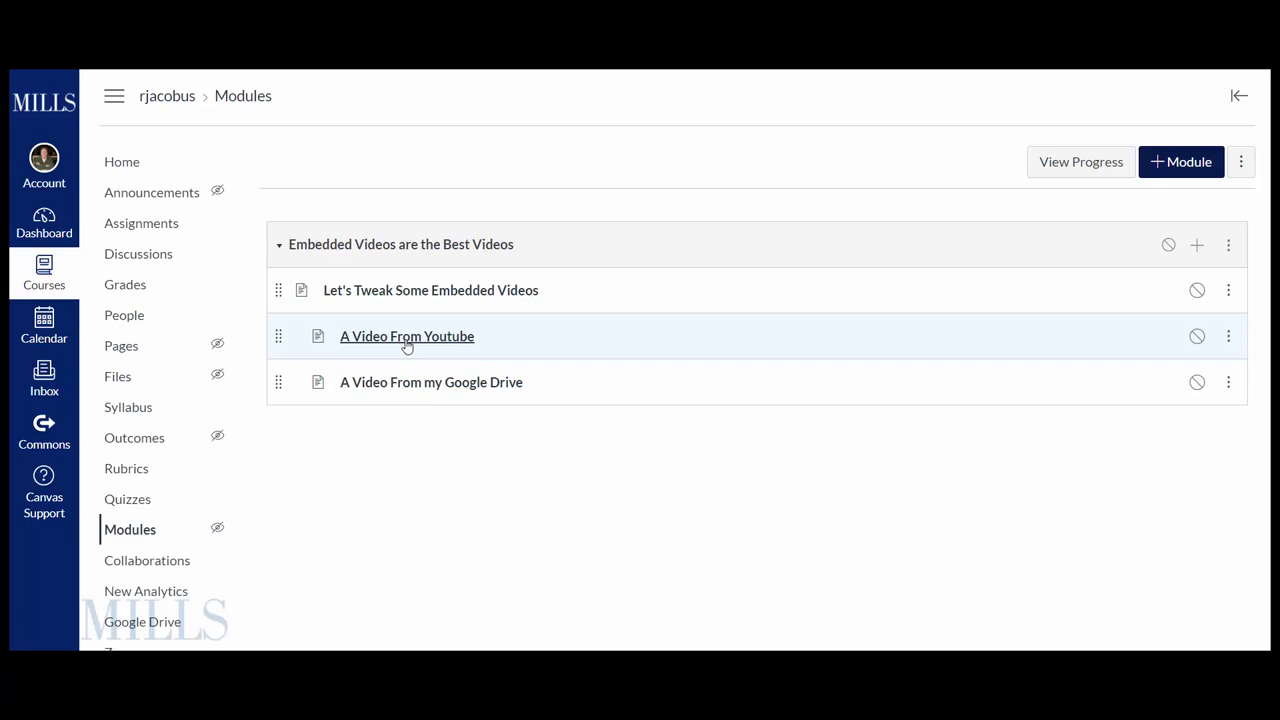
# Open the empty 'A Video From Youtube' page from the course module
pyautogui.click(406, 336)
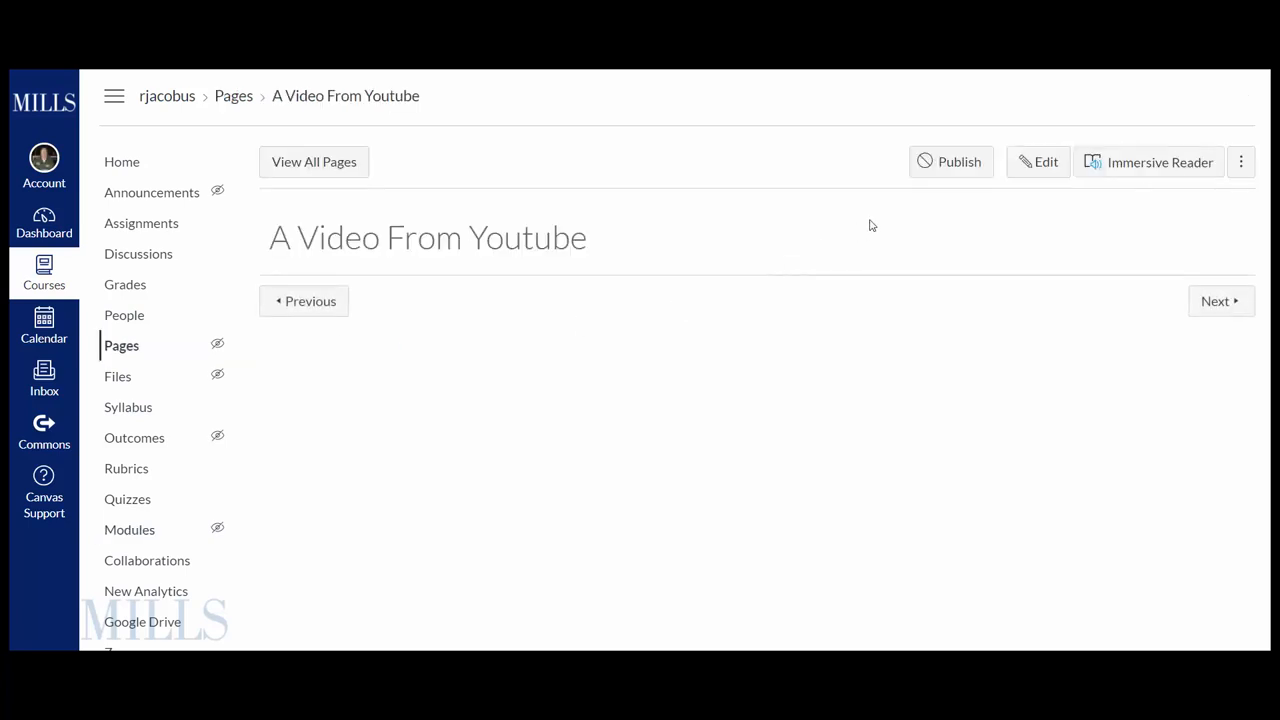
pyautogui.click(1037, 161)
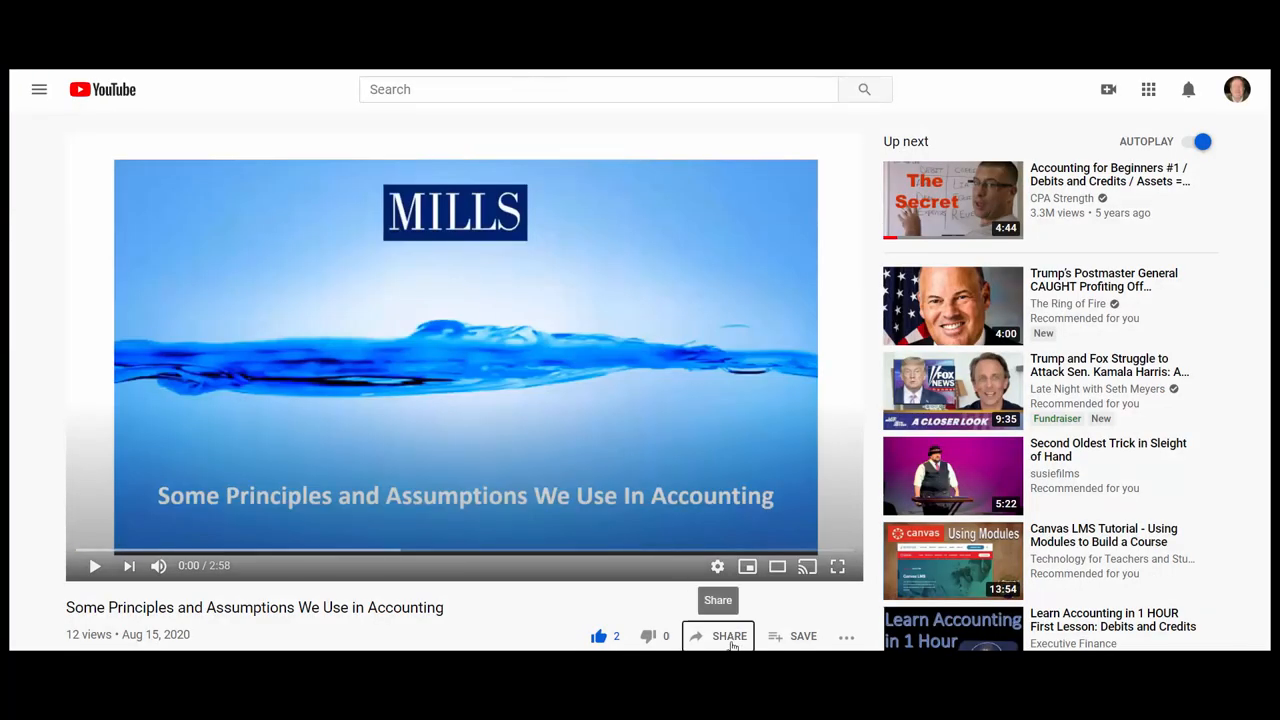
# Copy the YouTube embed code for the accounting principles video via Share > Embed
pyautogui.click(729, 636)
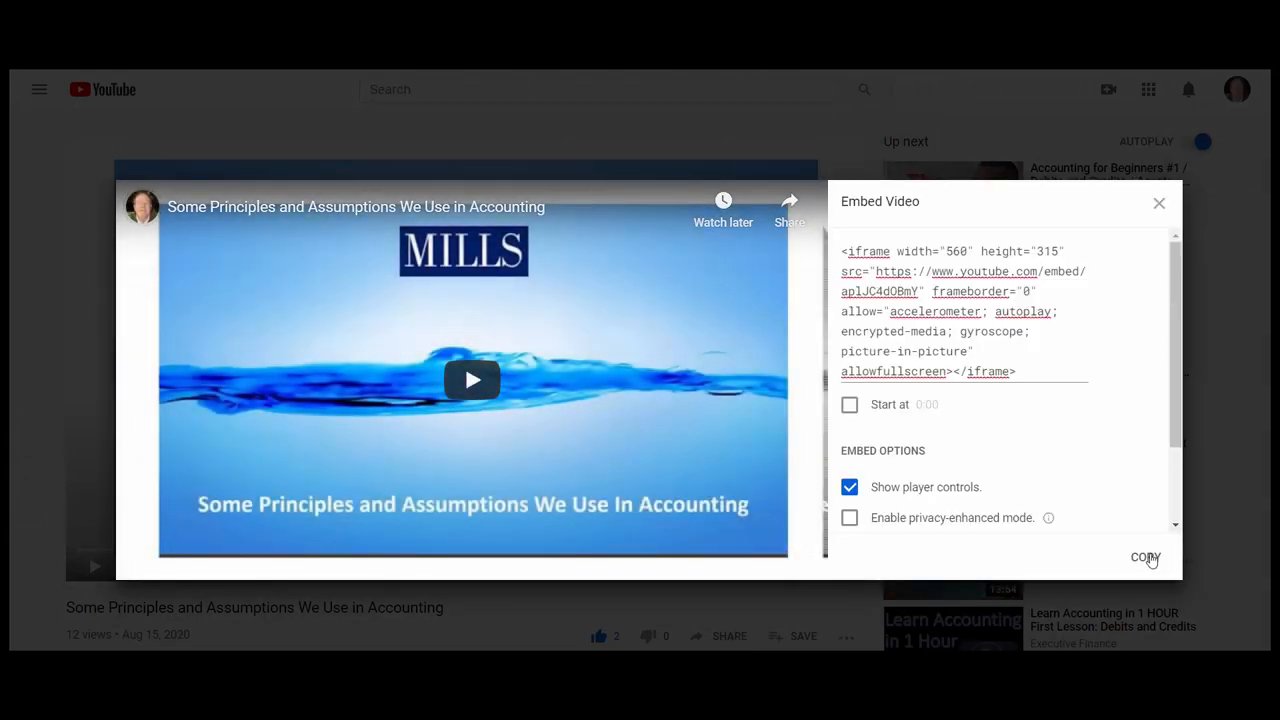
pyautogui.click(1145, 557)
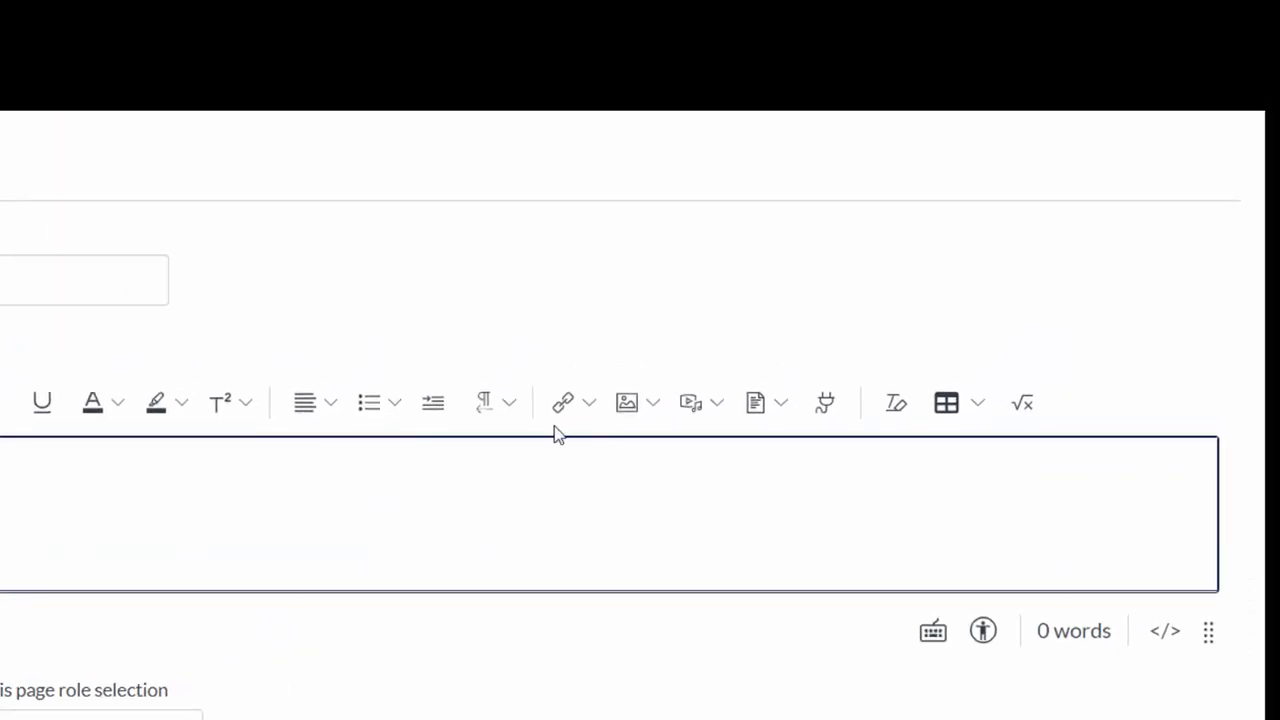
# Paste the YouTube iframe (embed/apIJC4dOBmY, 560x315) into the page's raw HTML and save
pyautogui.click(702, 402)
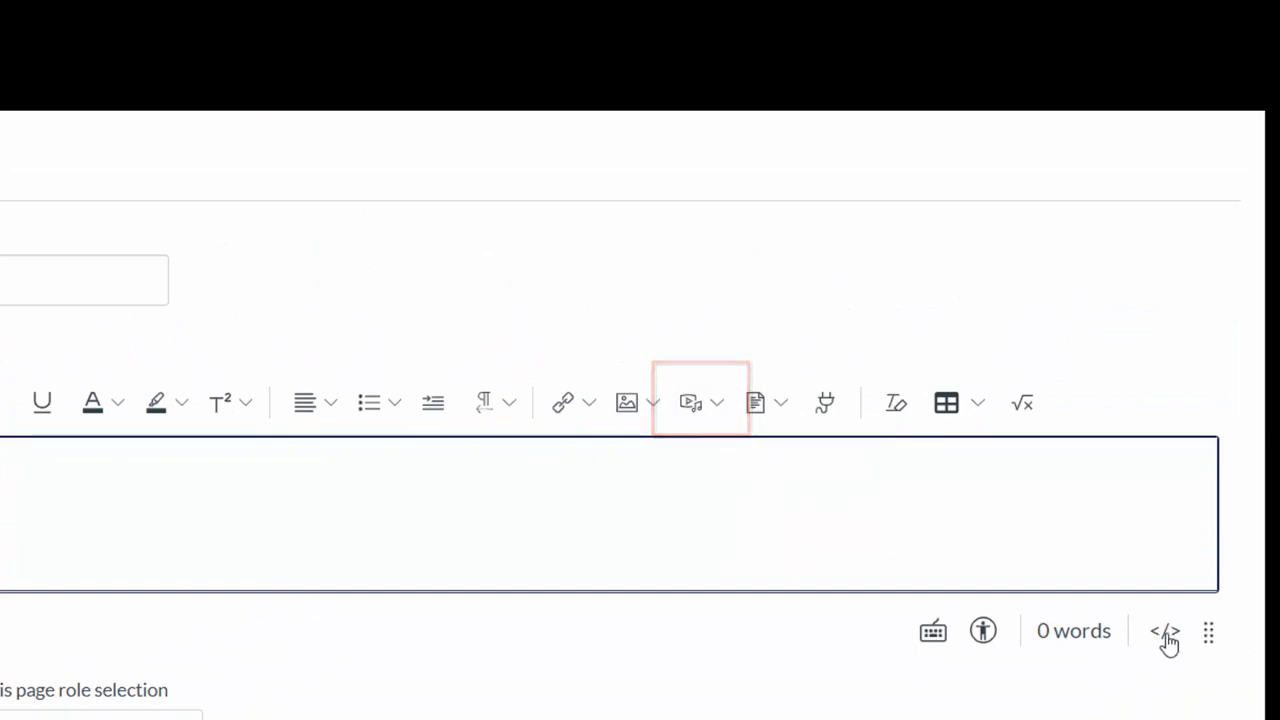
pyautogui.moveTo(1165, 631)
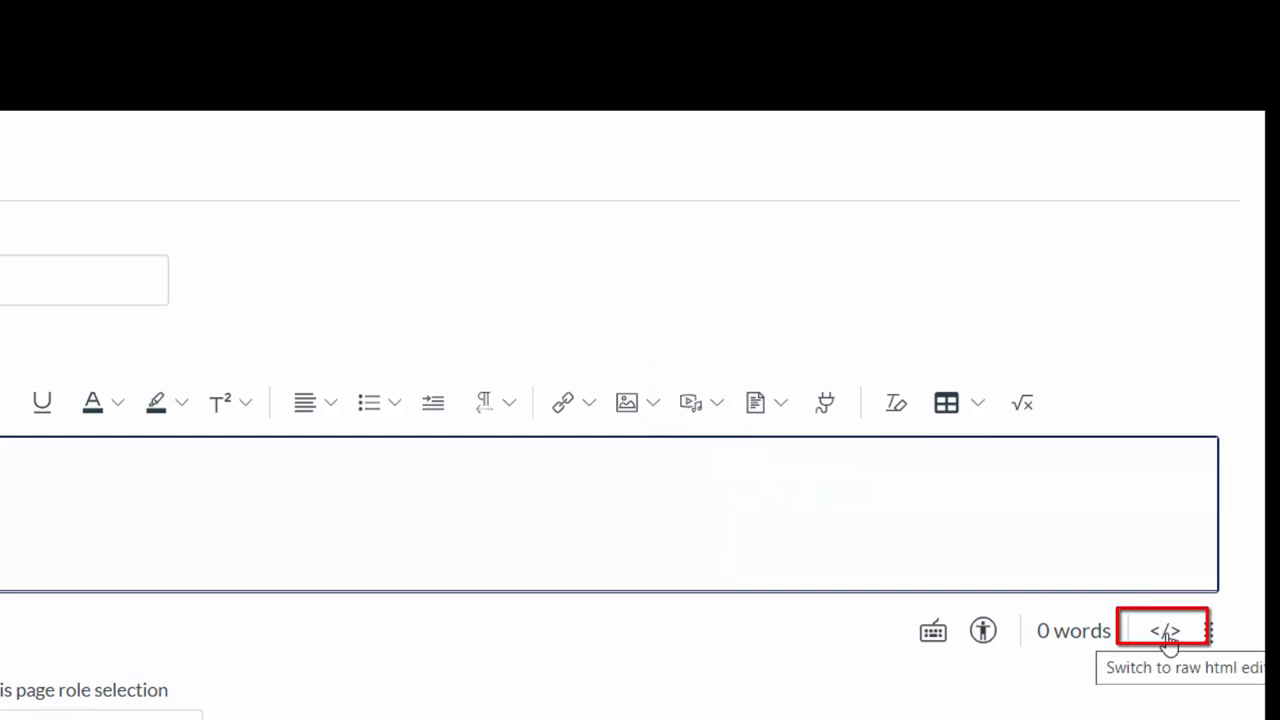
pyautogui.click(1163, 629)
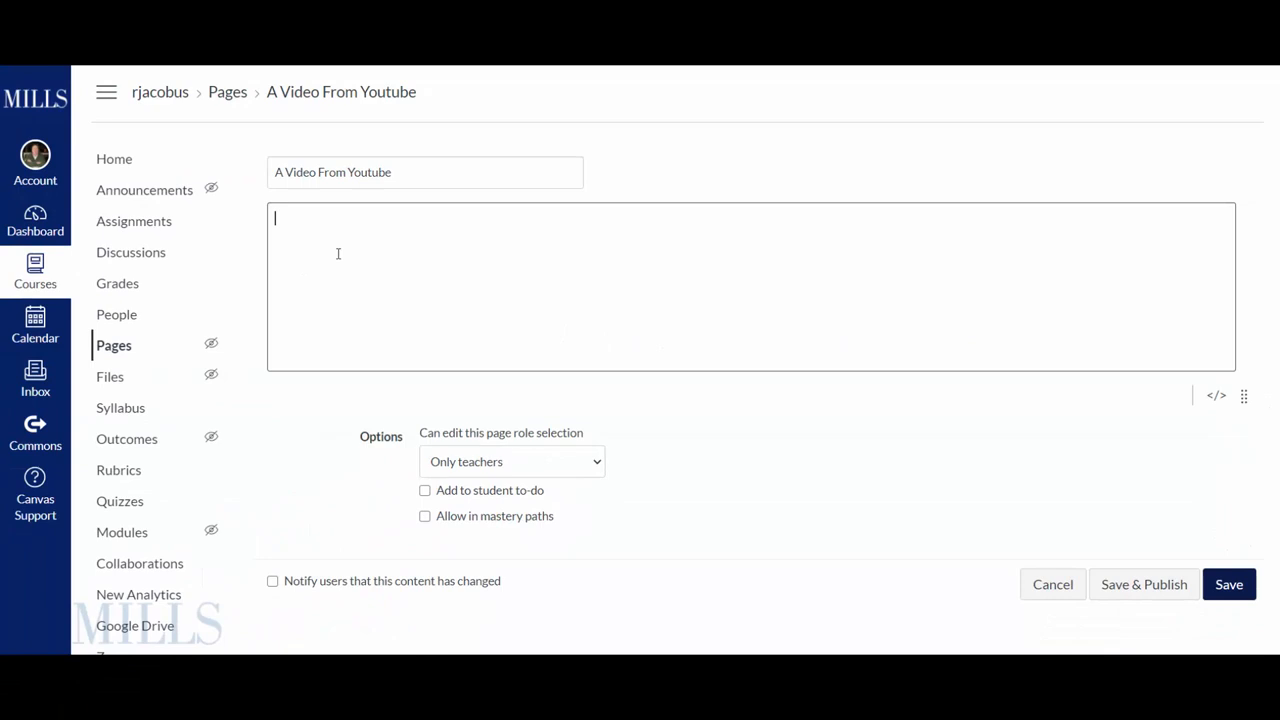
pyautogui.write('<iframe width="560" height="315" src="https://www.youtube.com/embed/apIJC4dOBmY" frameborder="0" allow="accelerometer; autoplay; encrypted-media; gyroscope; picture-in-picture" allowfullscreen></iframe>')
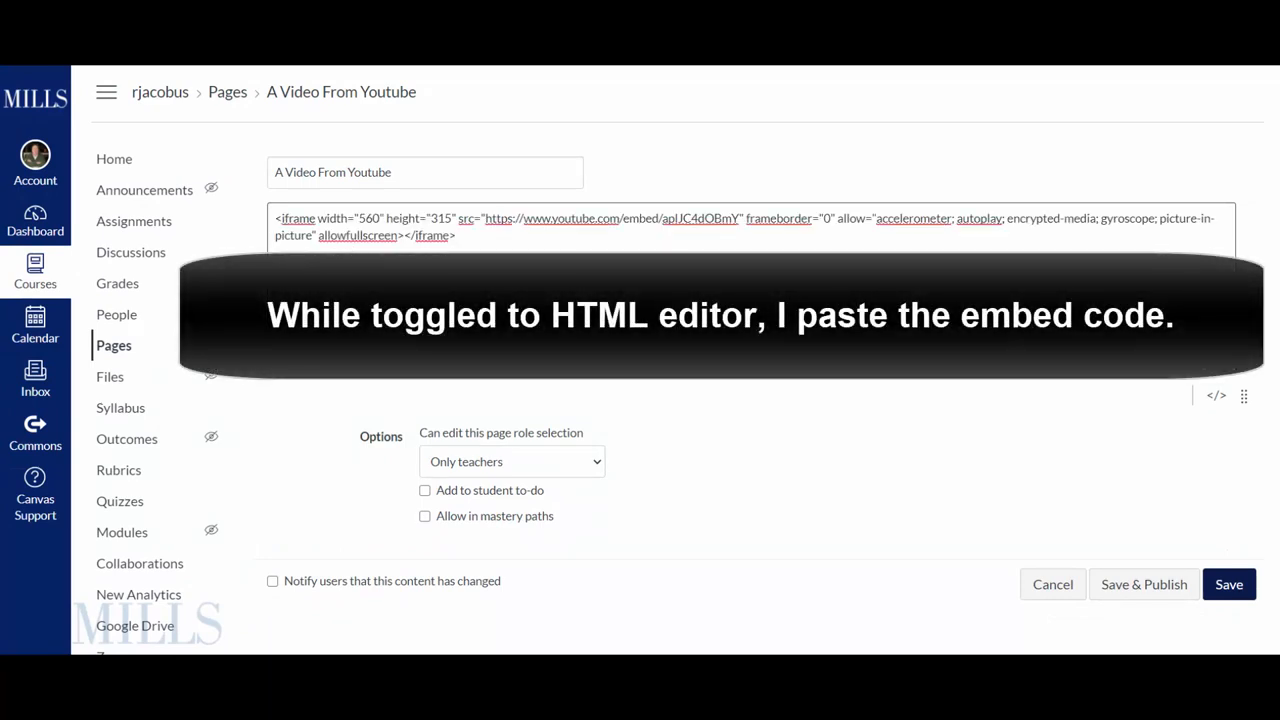
pyautogui.click(1229, 584)
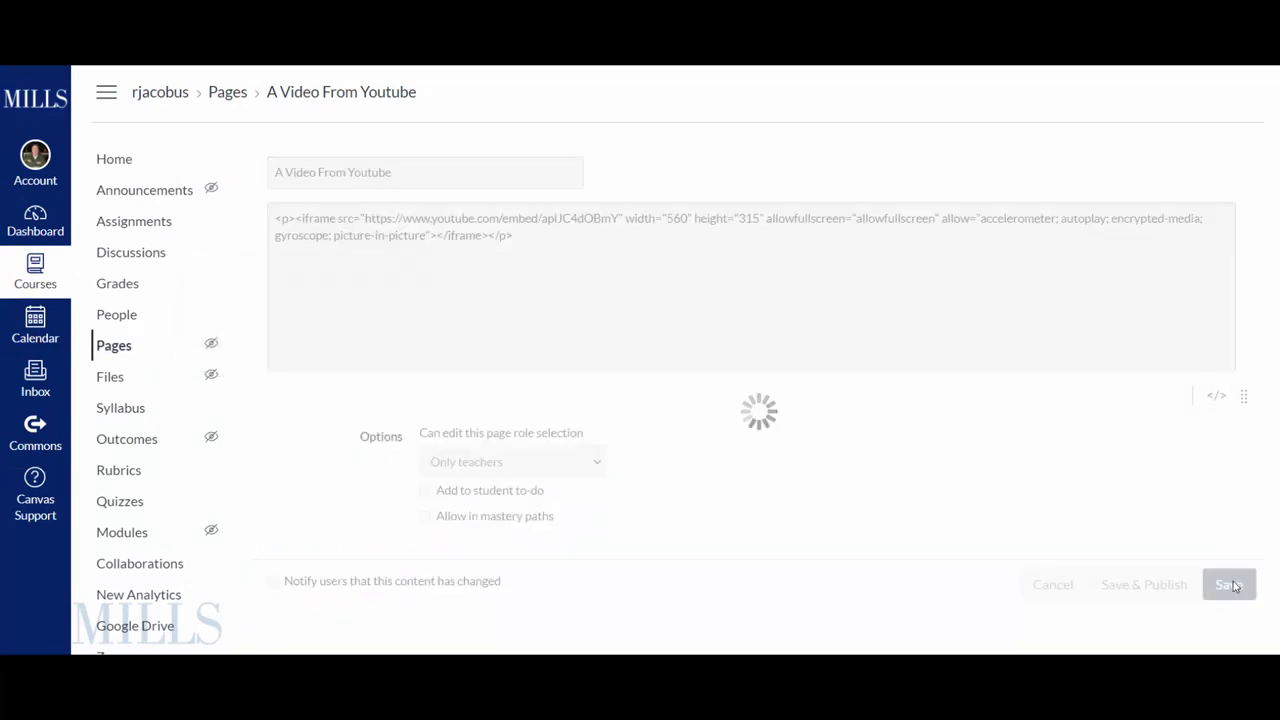
pyautogui.click(1228, 584)
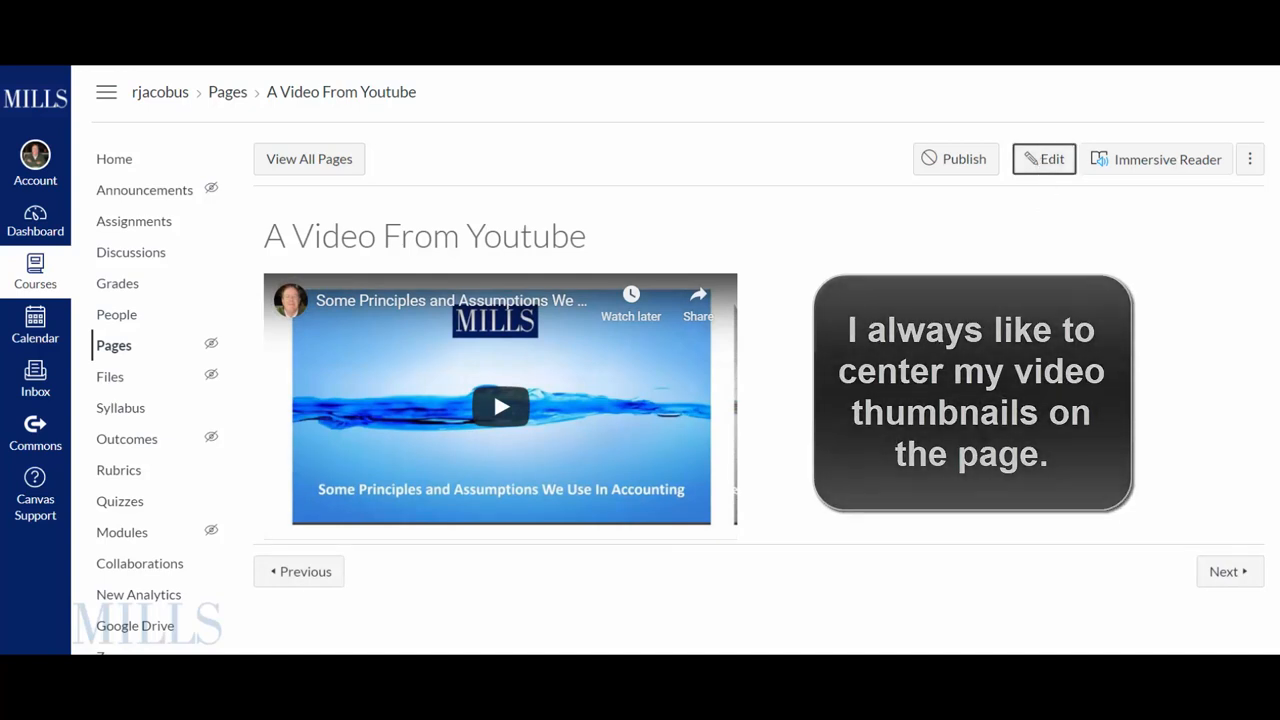
# Edit the YouTube video page, placing the cursor beside the embedded video
pyautogui.click(1043, 159)
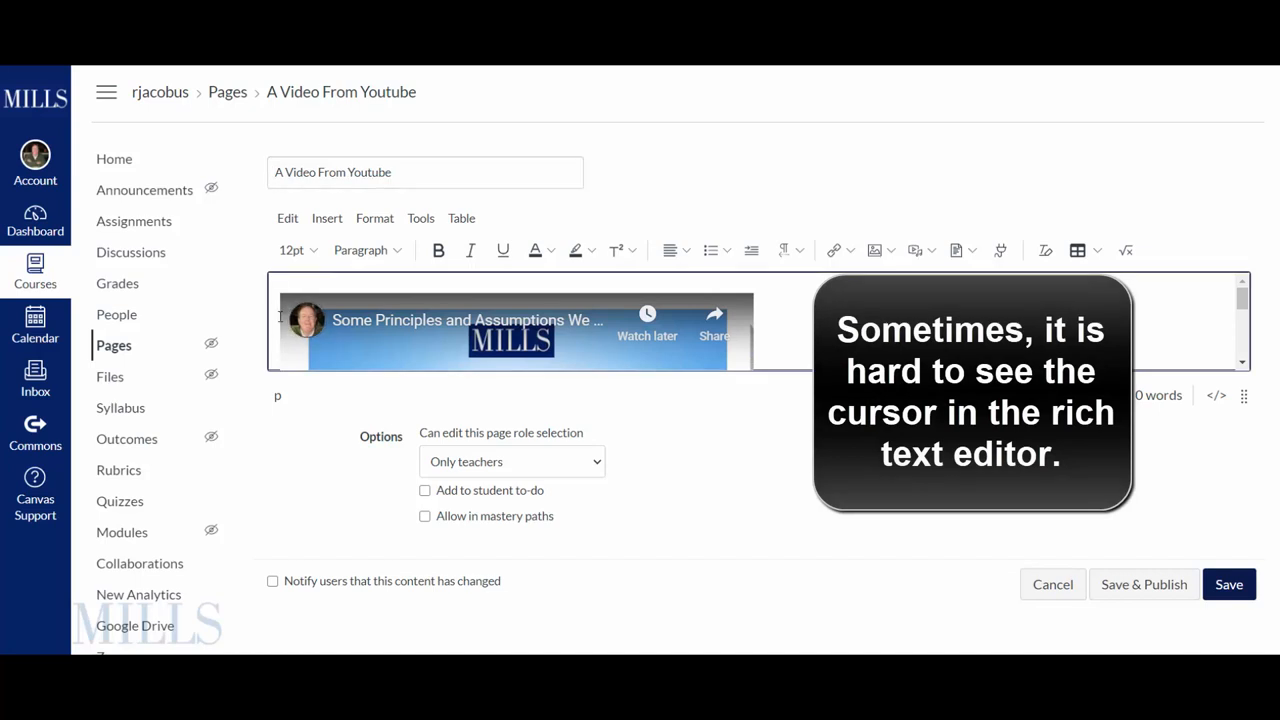
pyautogui.click(684, 250)
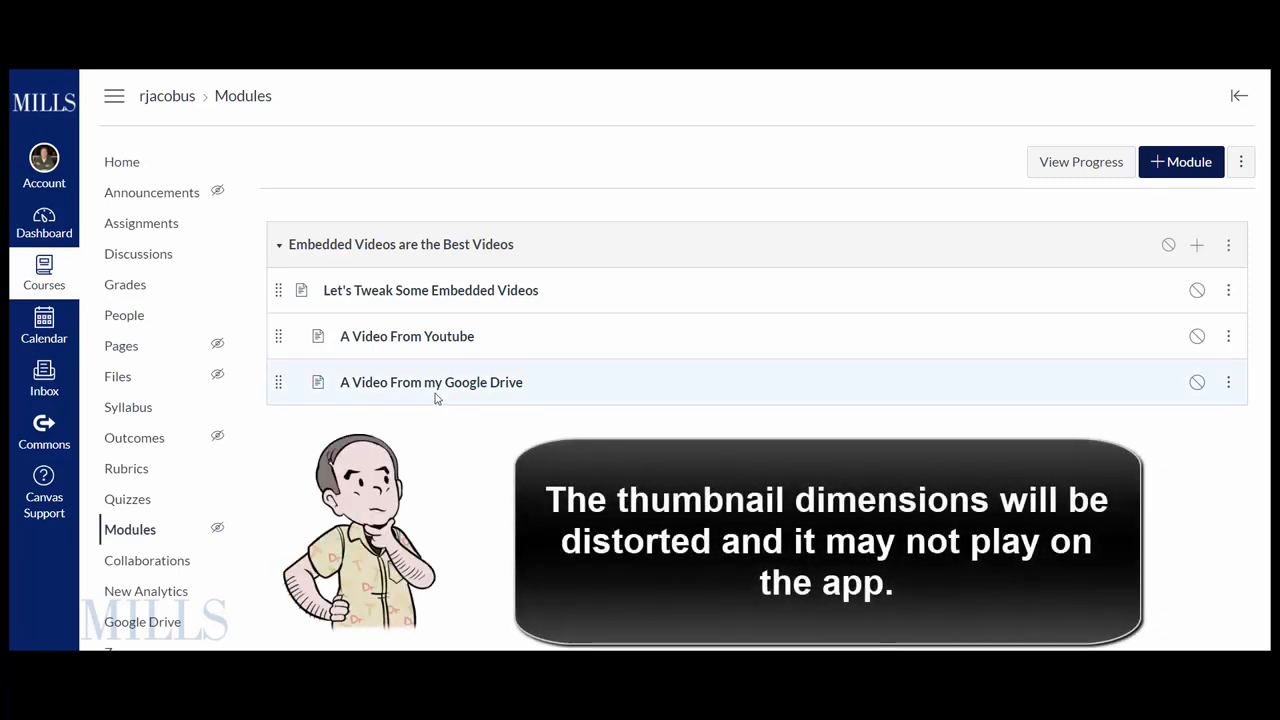
# Open the 'A Video From my Google Drive' page from Modules
pyautogui.click(431, 382)
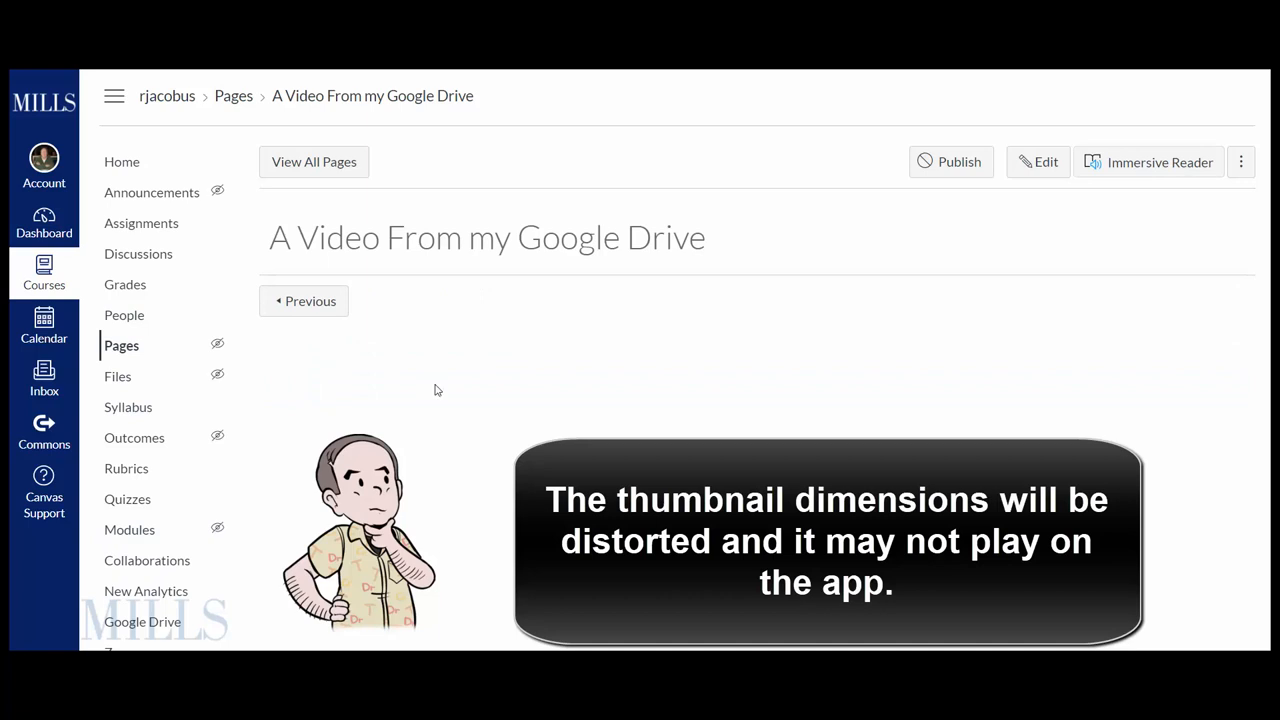
pyautogui.moveTo(933, 219)
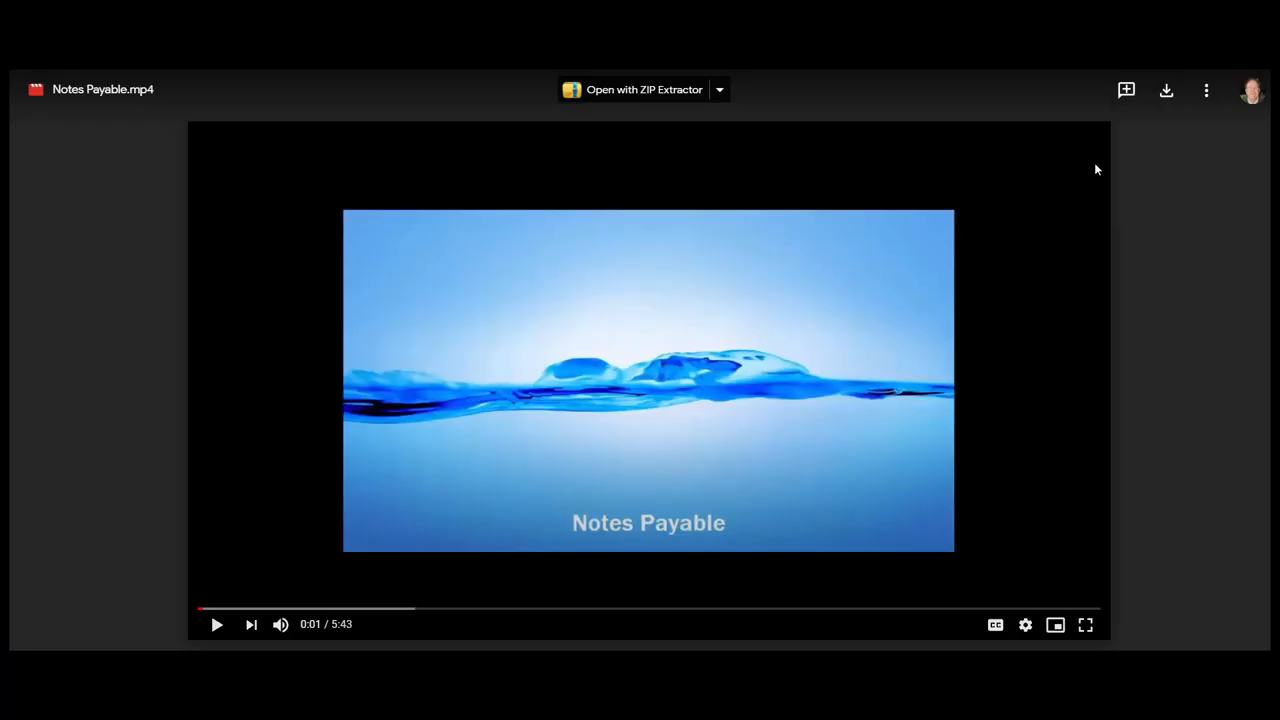
# Select and copy Notes Payable.mp4's embed HTML from Drive's 'Embed item...' dialog
pyautogui.click(1206, 90)
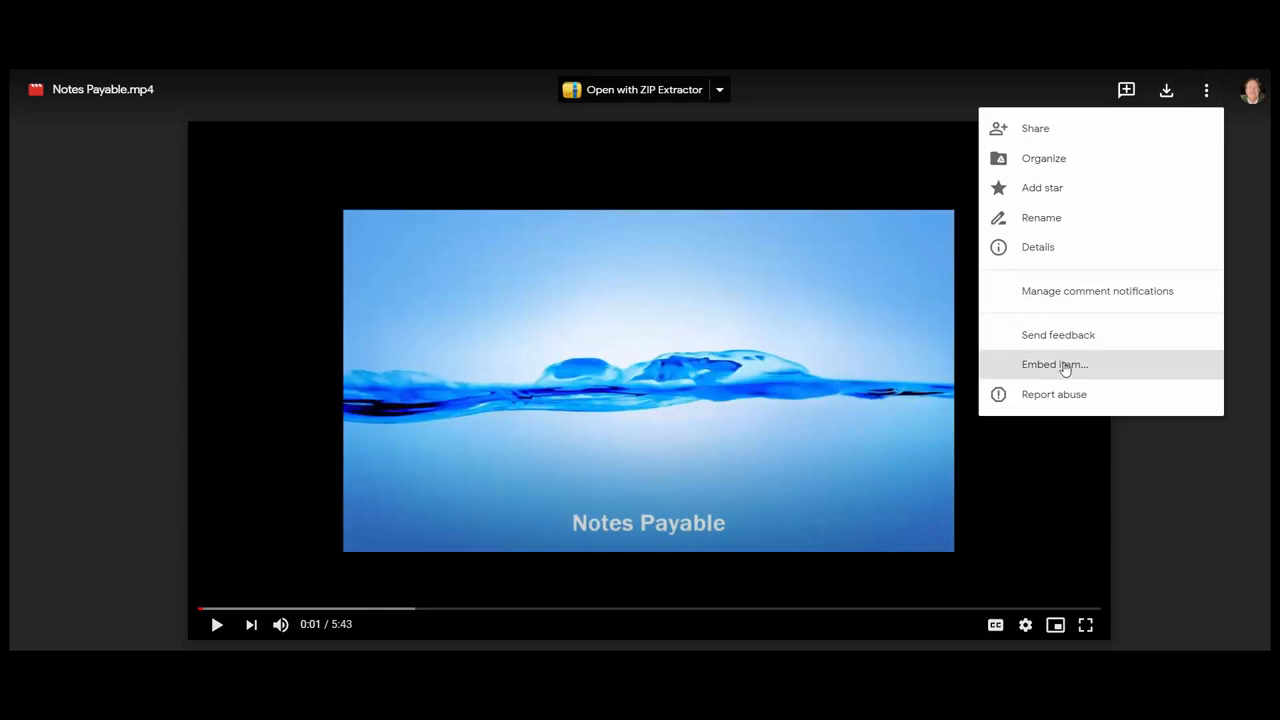
pyautogui.click(1054, 364)
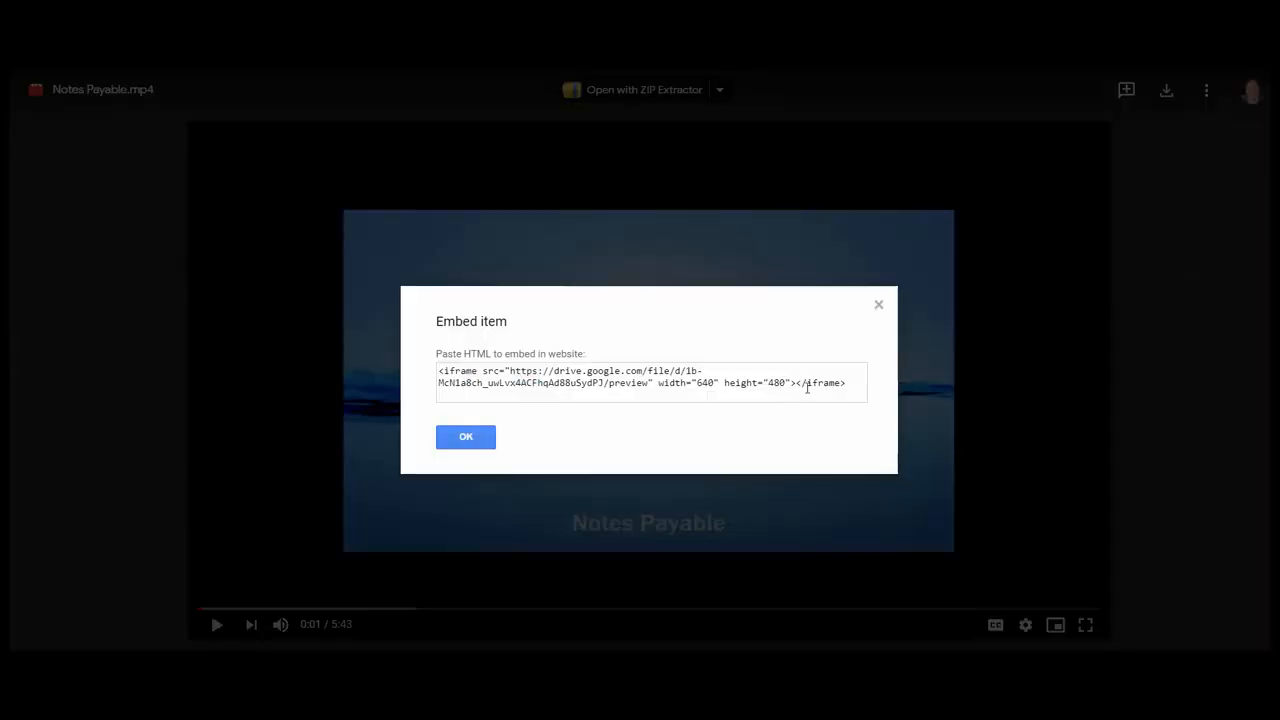
pyautogui.tripleClick(650, 382)
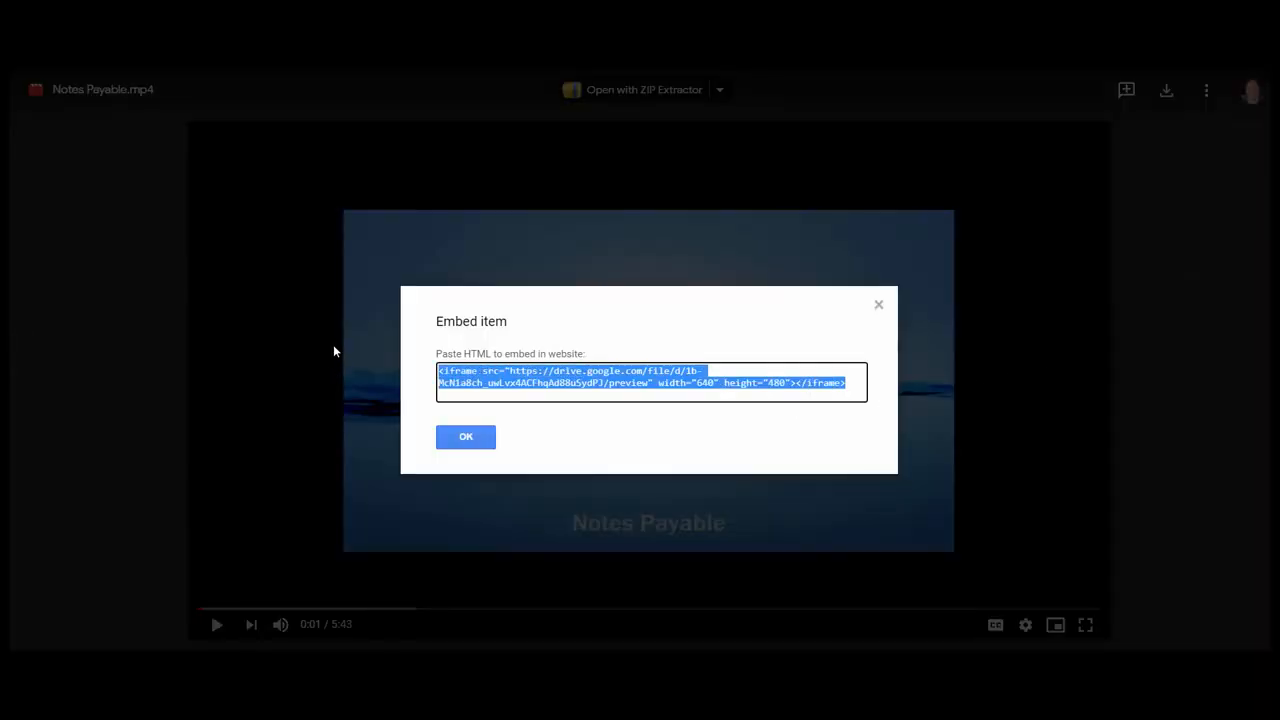
pyautogui.click(465, 437)
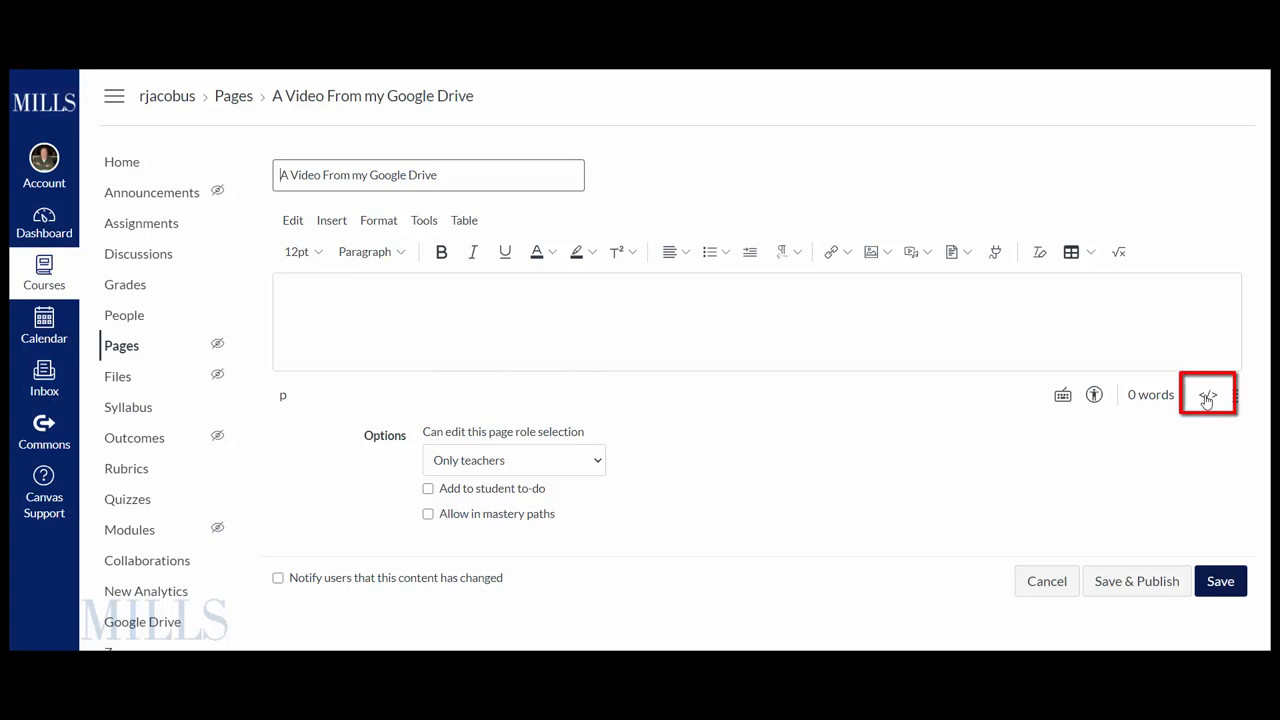
# Put the Drive iframe code into the page's raw HTML and save
pyautogui.click(1207, 393)
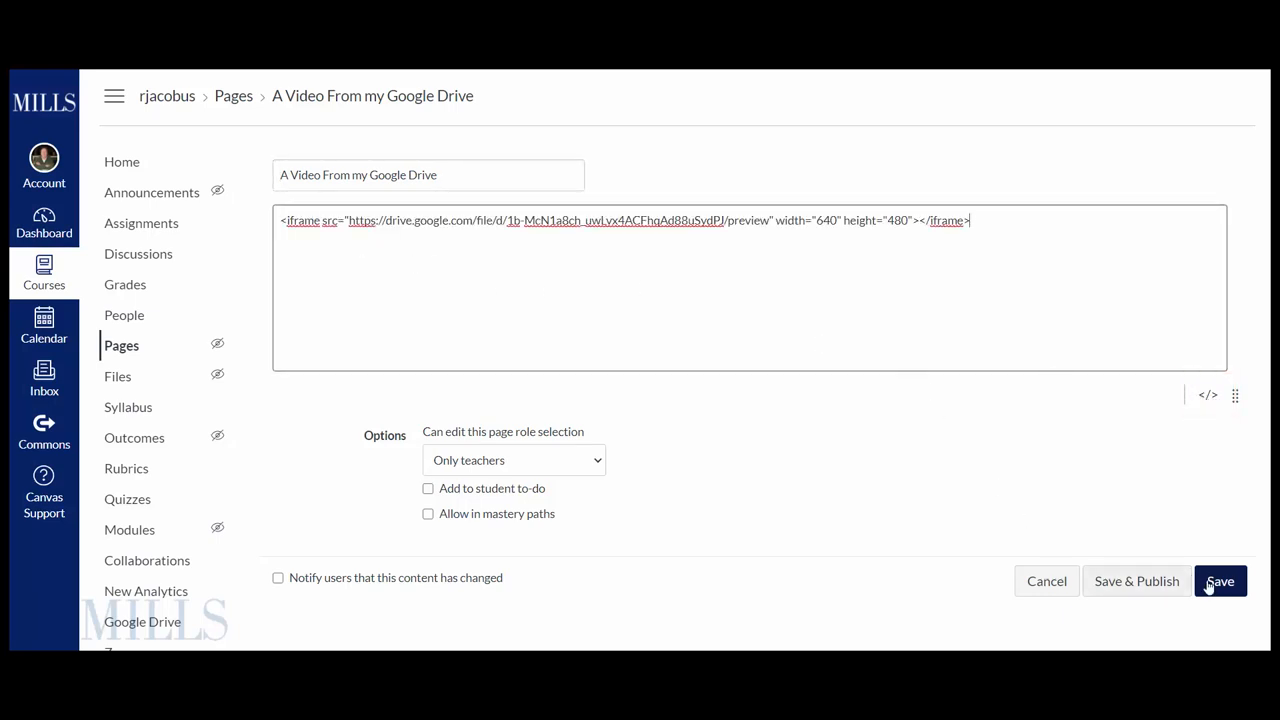
pyautogui.click(1220, 581)
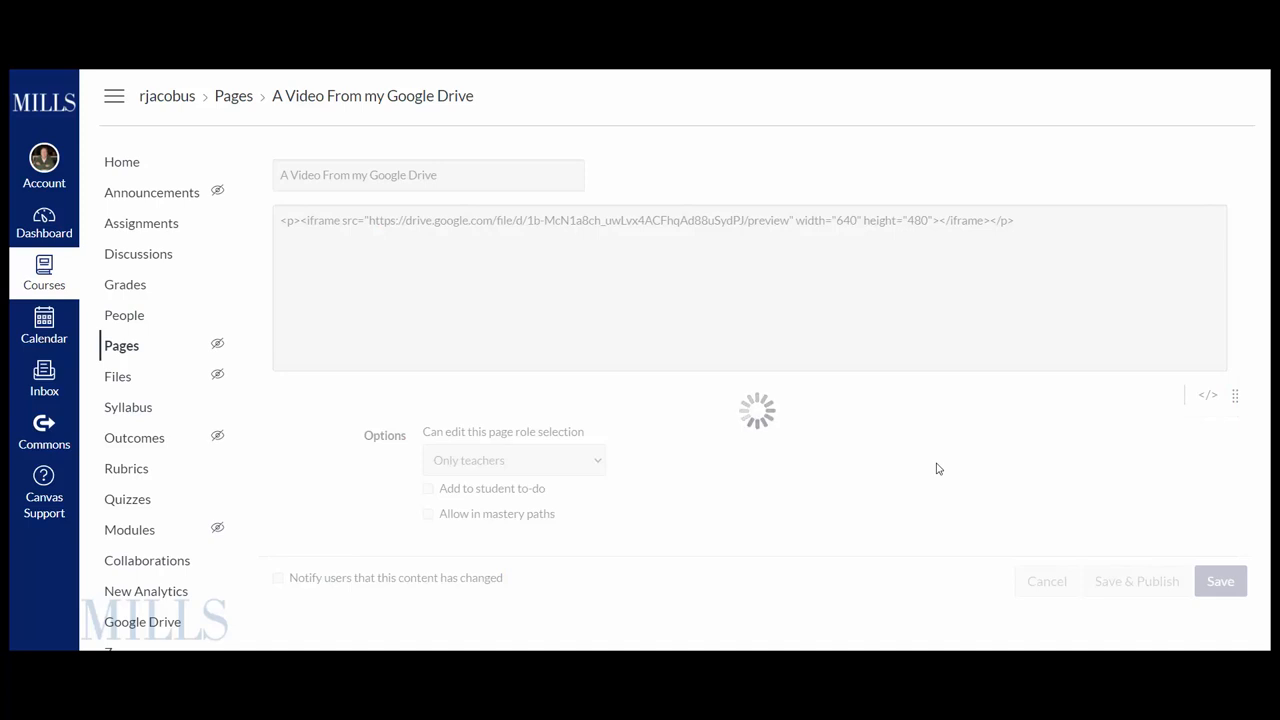
pyautogui.click(1220, 581)
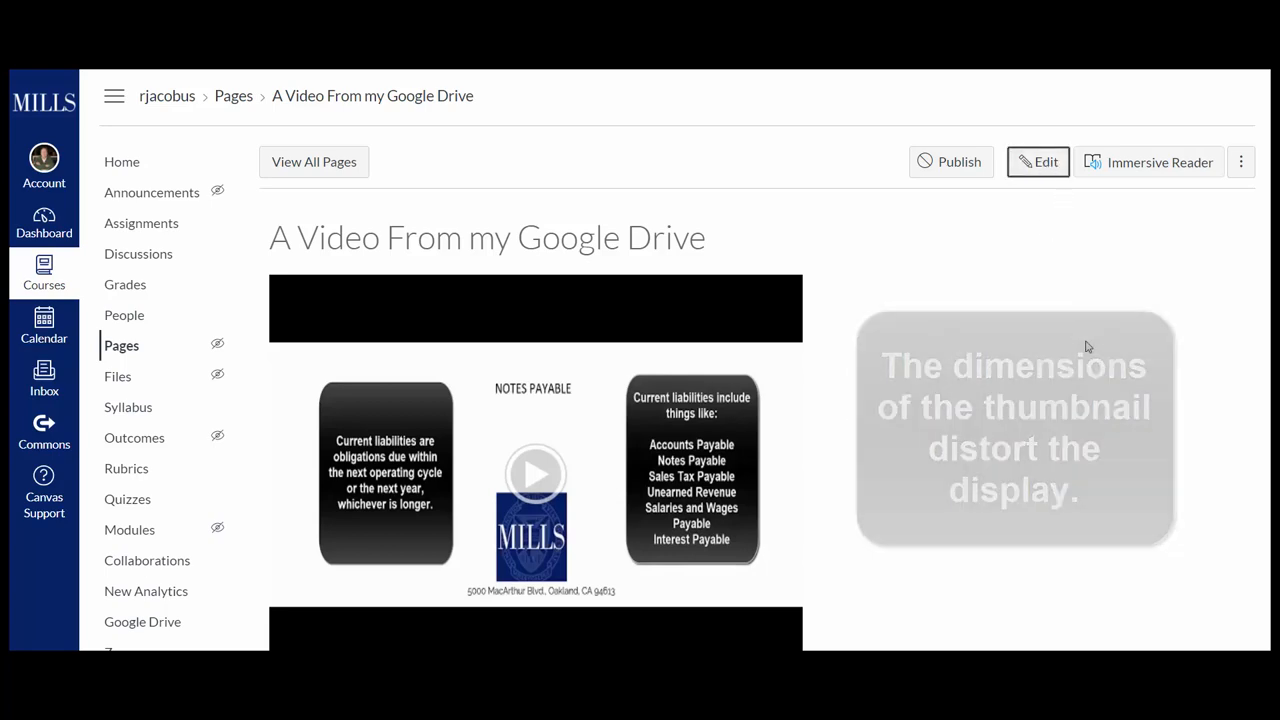
# Resize the Drive video iframe from 640x480 to width 560 and height 315
pyautogui.click(1037, 162)
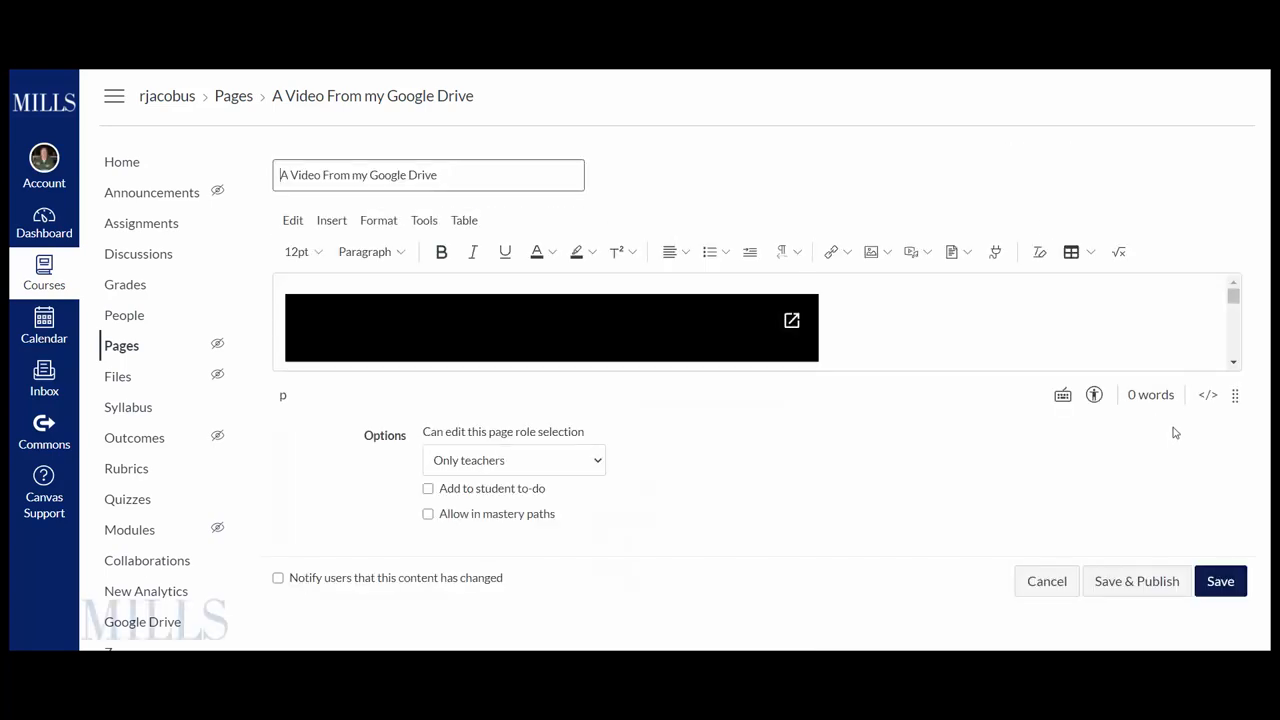
pyautogui.click(1207, 394)
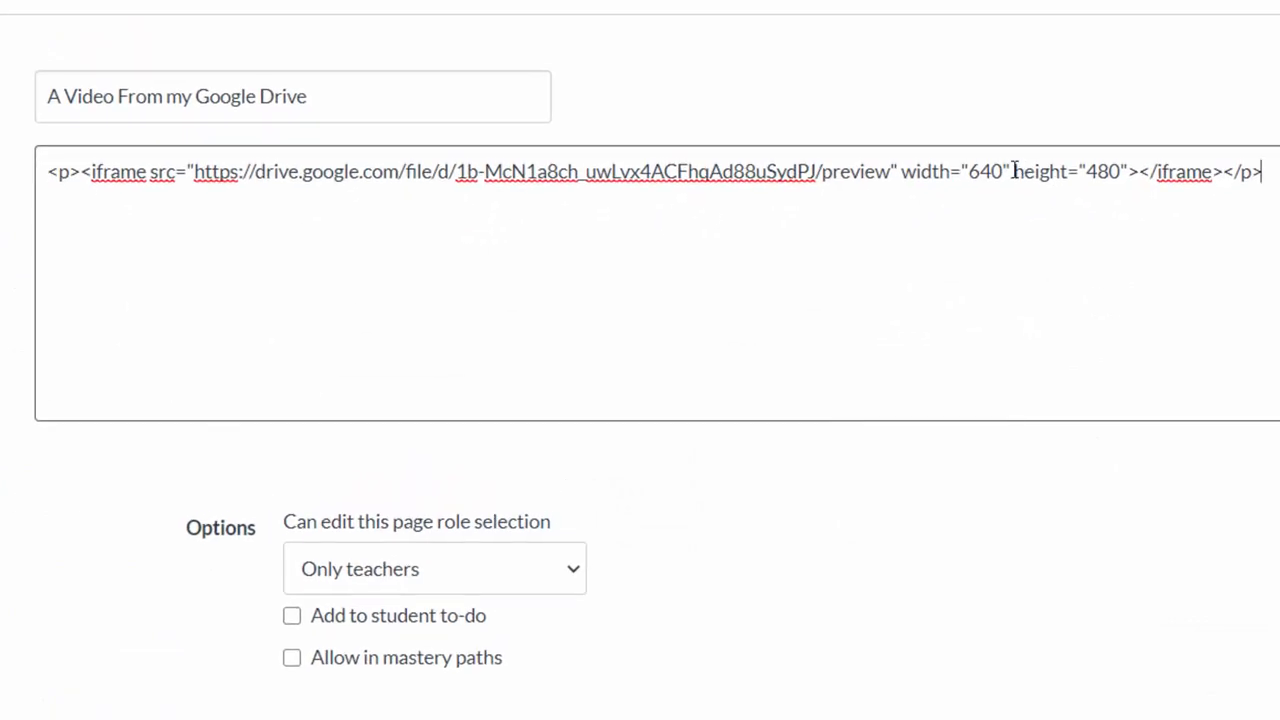
pyautogui.doubleClick(980, 171)
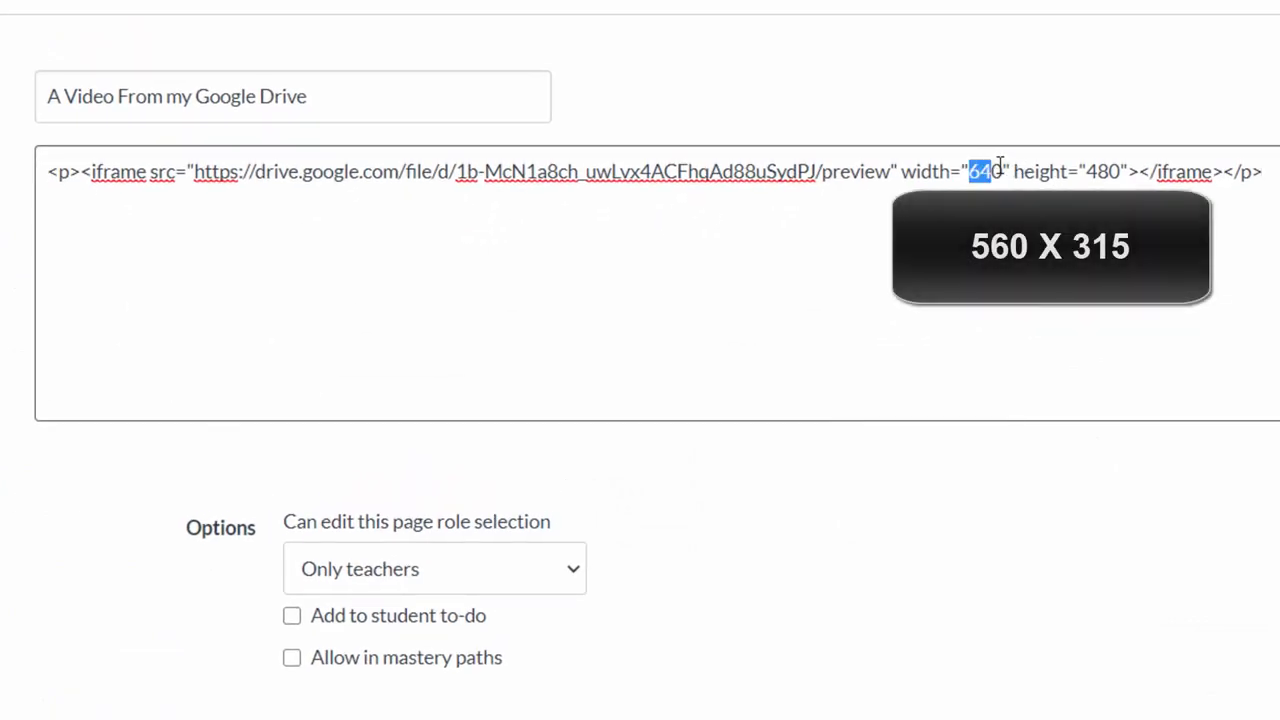
pyautogui.write('56')
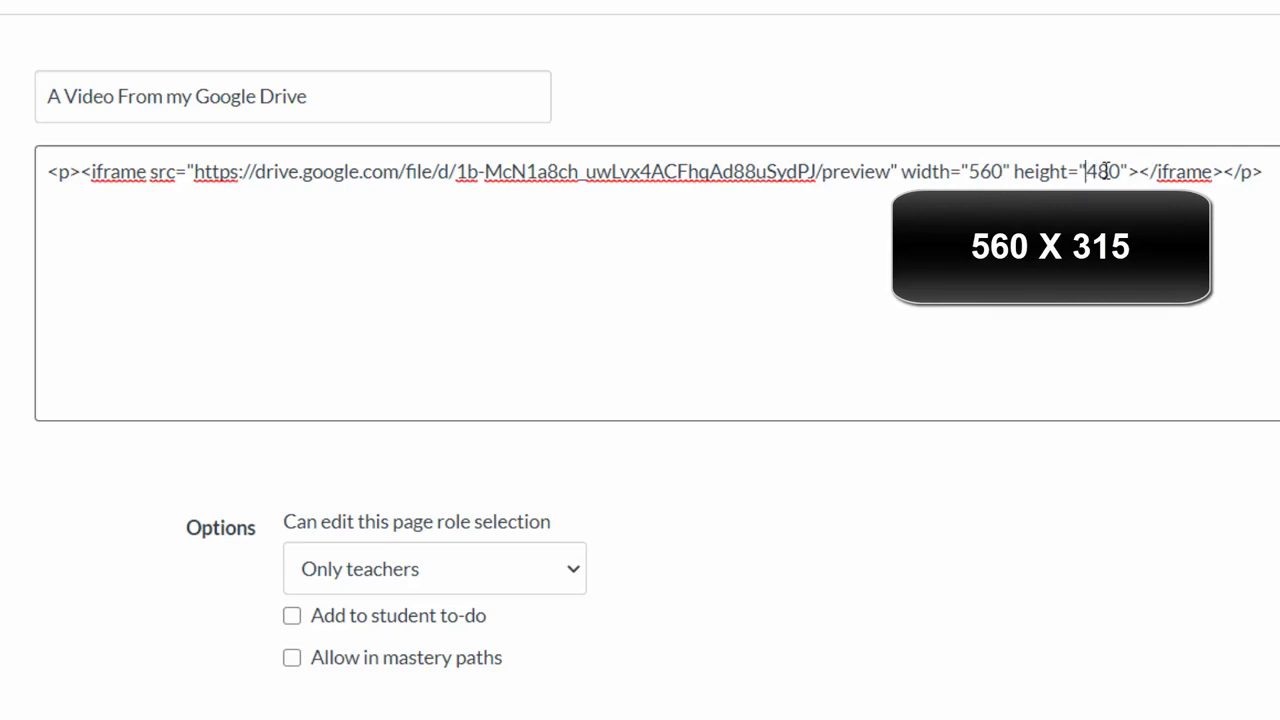
pyautogui.doubleClick(1104, 171)
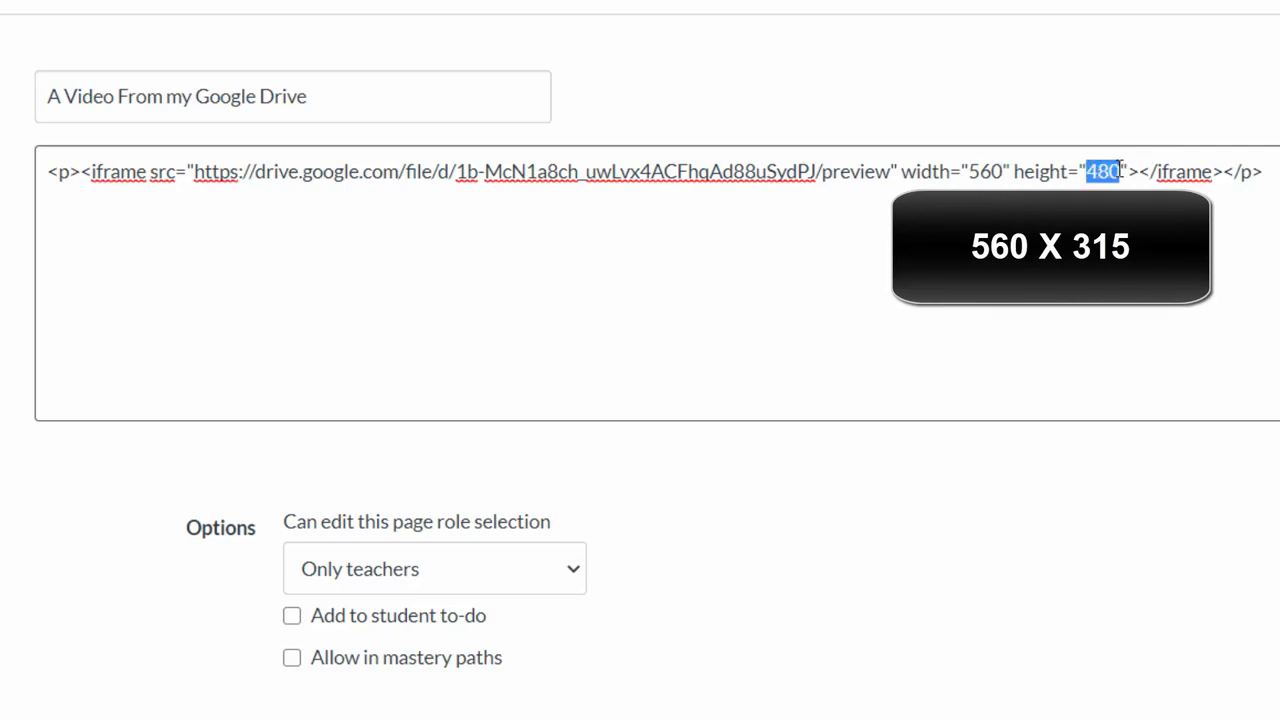
pyautogui.write('315')
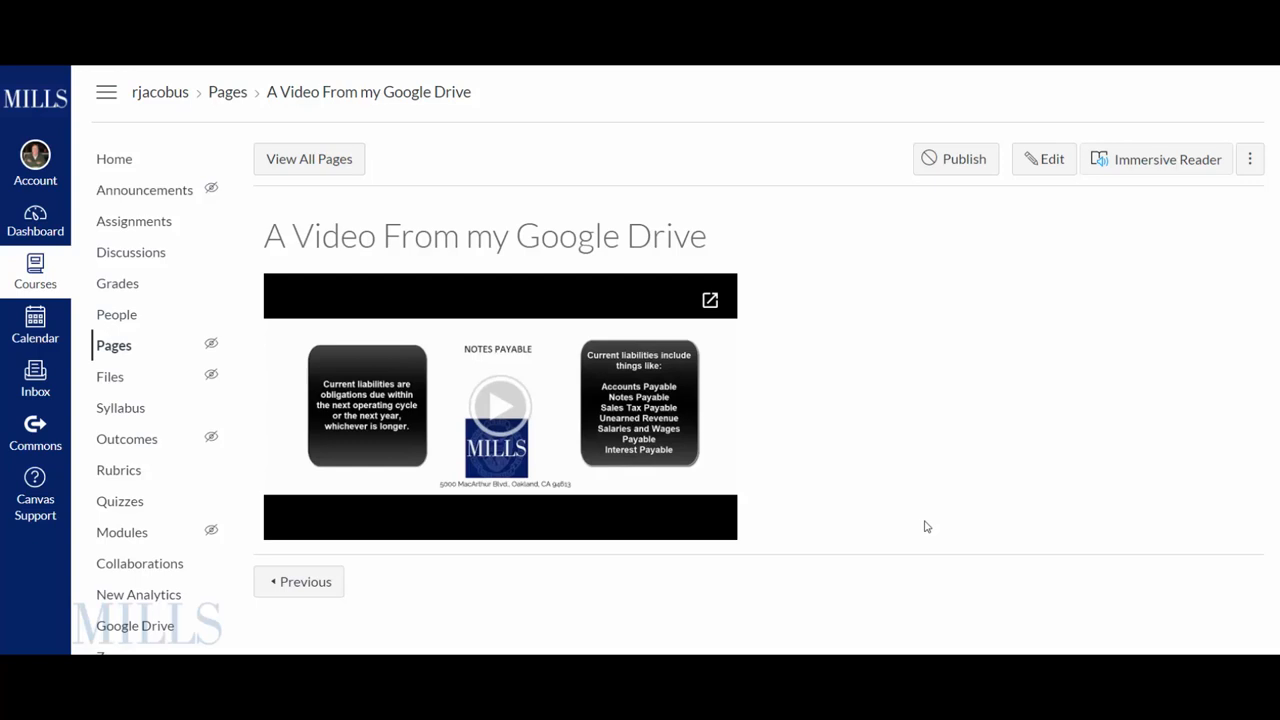
pyautogui.moveTo(996, 306)
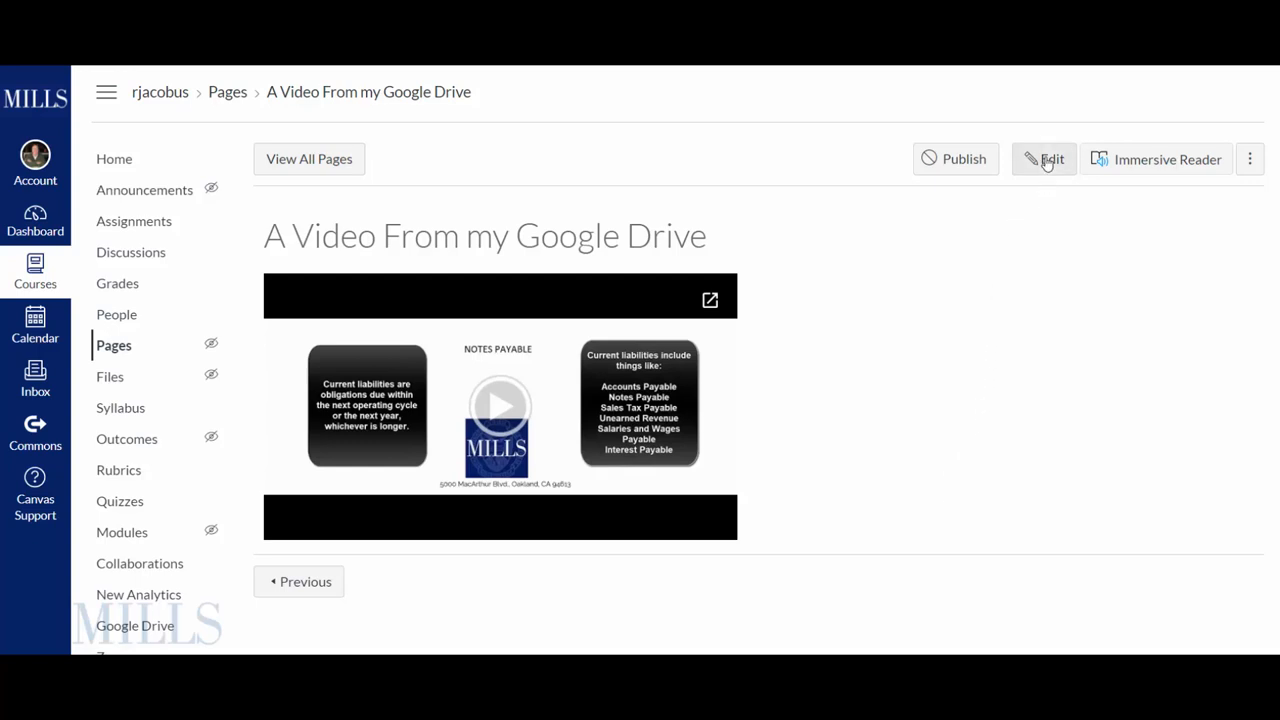
# Edit the Drive video page and select the embedded video for centering
pyautogui.click(1043, 159)
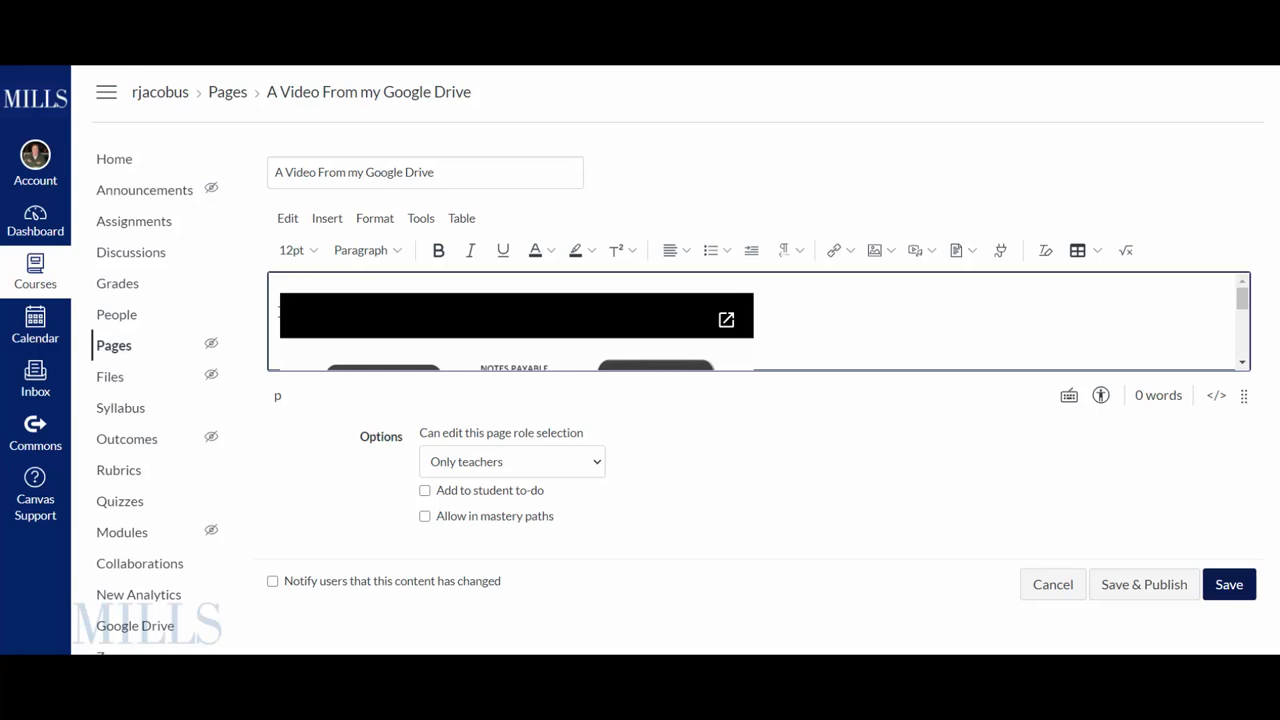
pyautogui.click(686, 250)
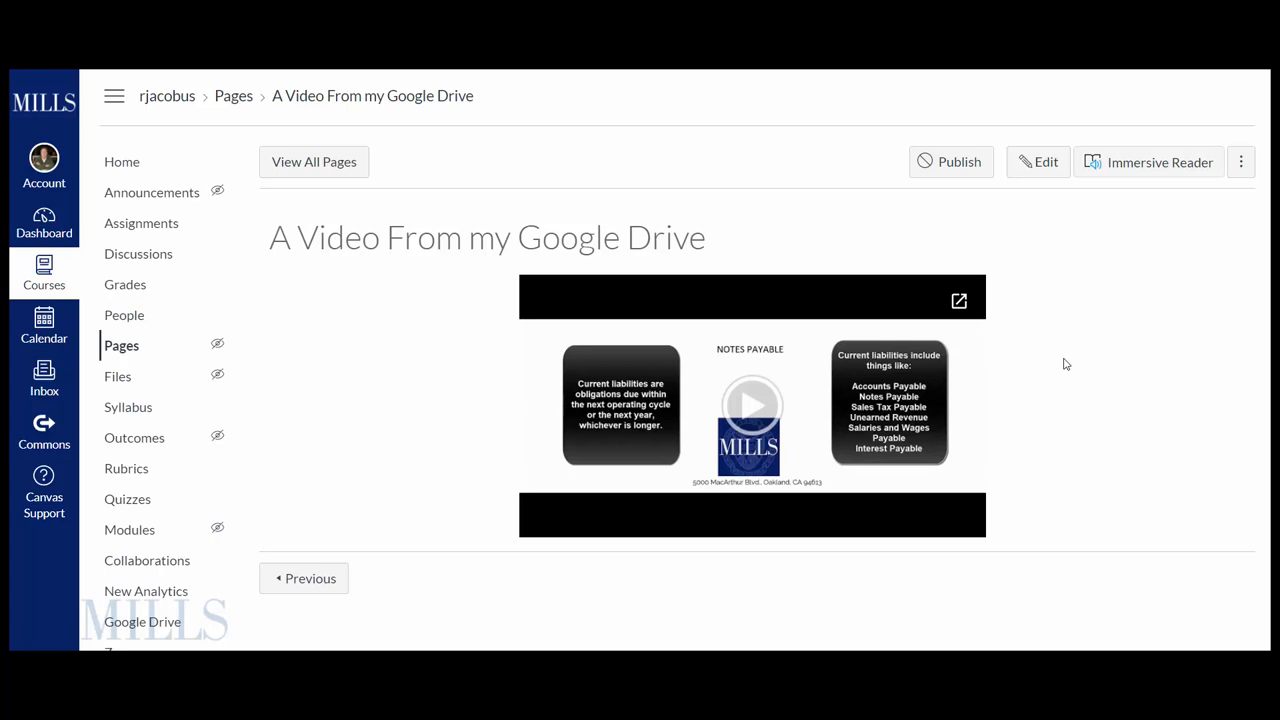
pyautogui.moveTo(1063, 325)
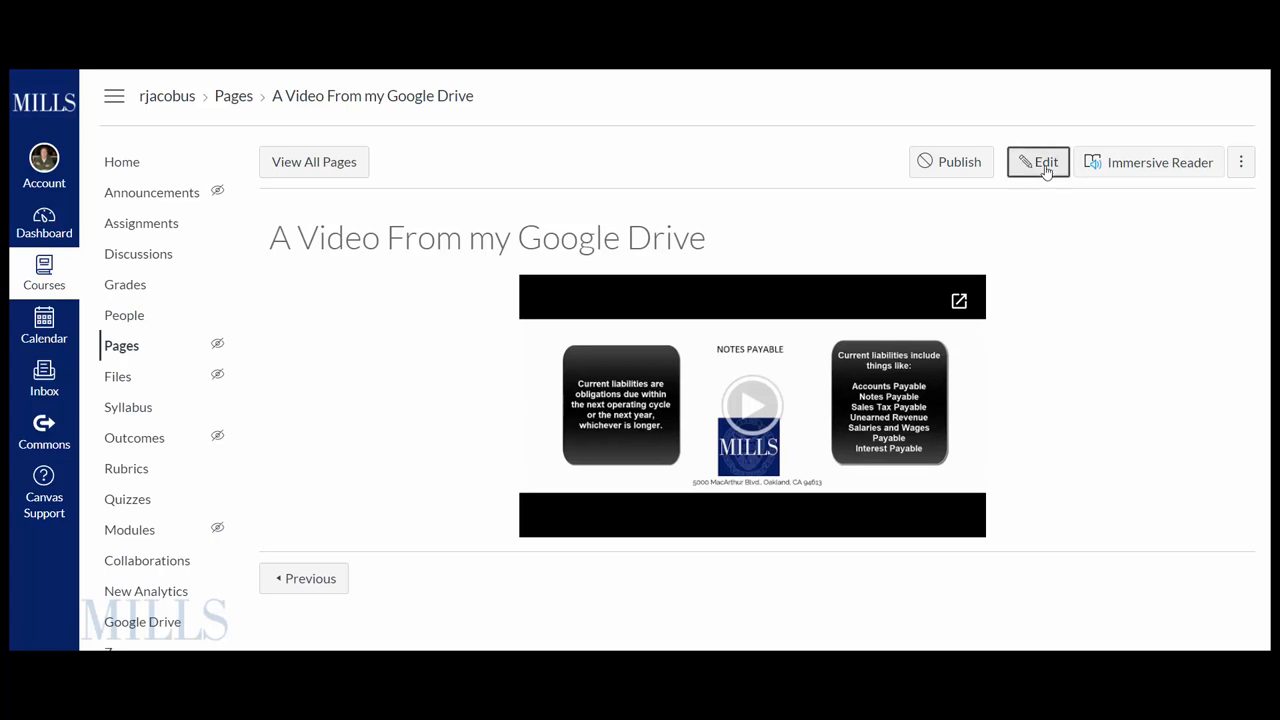
# Type a fallback sentence below the video: if it won't play on your device, try this link
pyautogui.click(1038, 162)
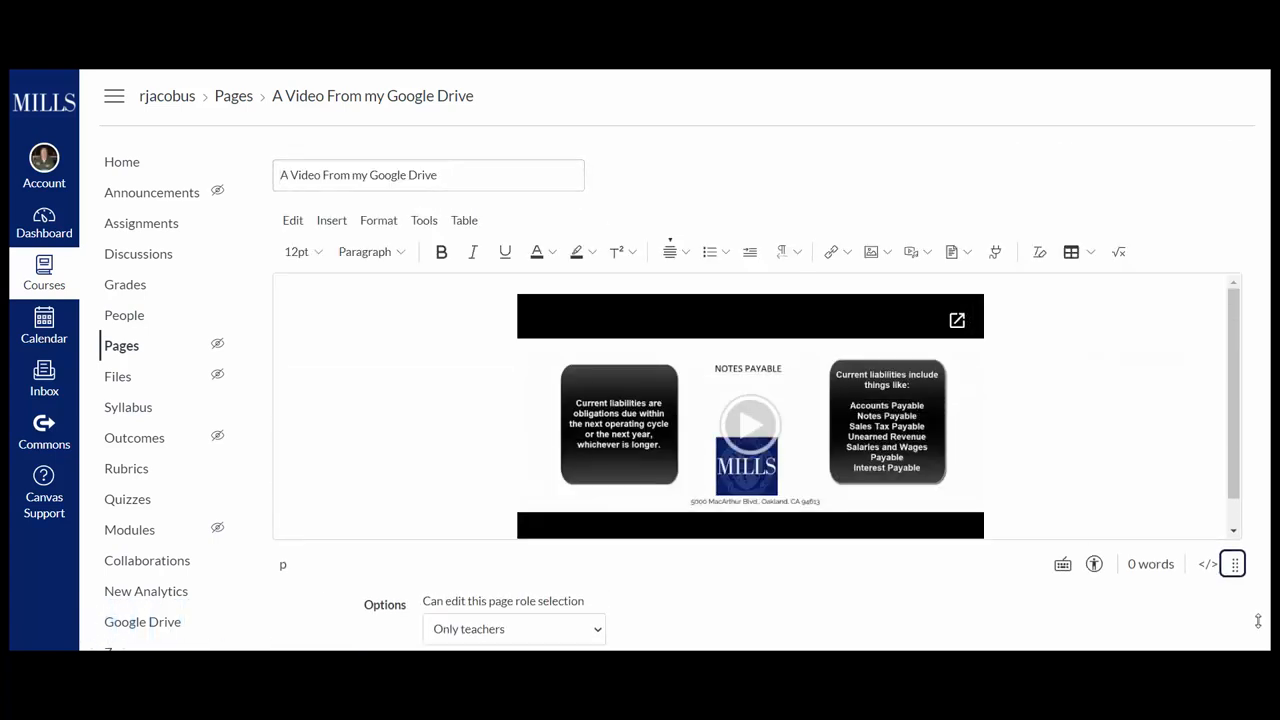
pyautogui.scroll(-3)
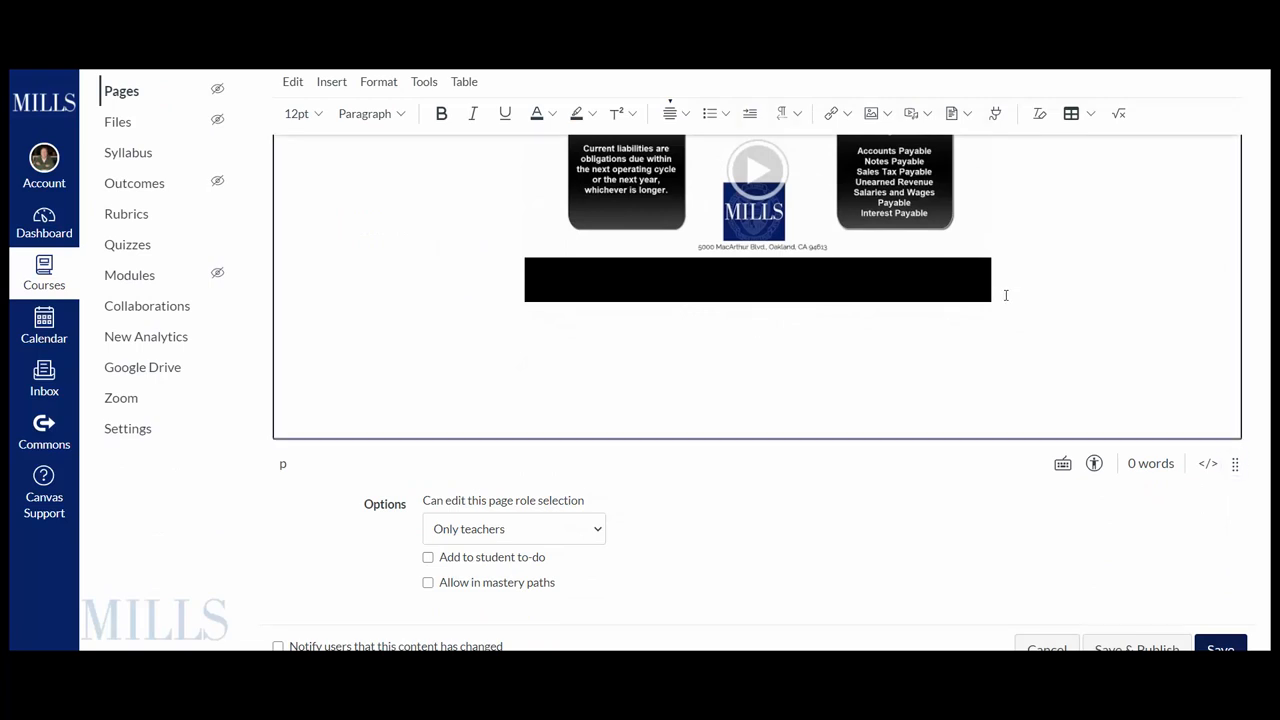
pyautogui.click(670, 113)
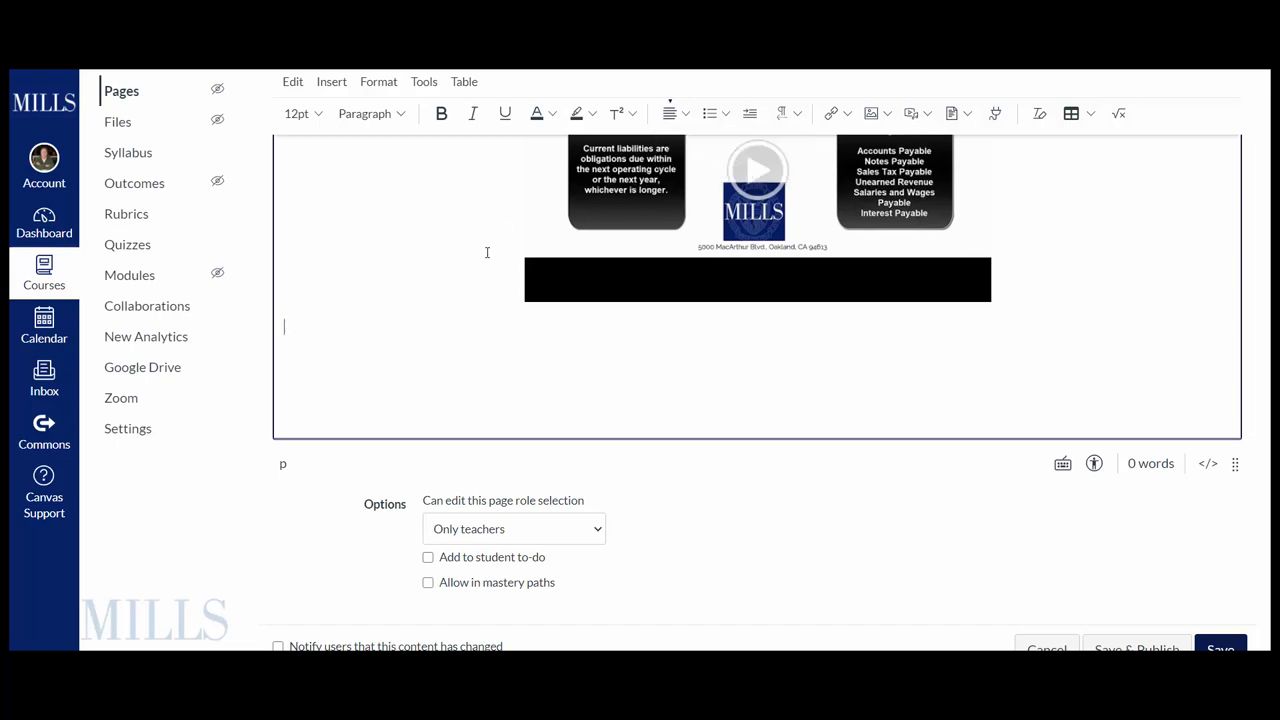
pyautogui.write('If this video will not paly')
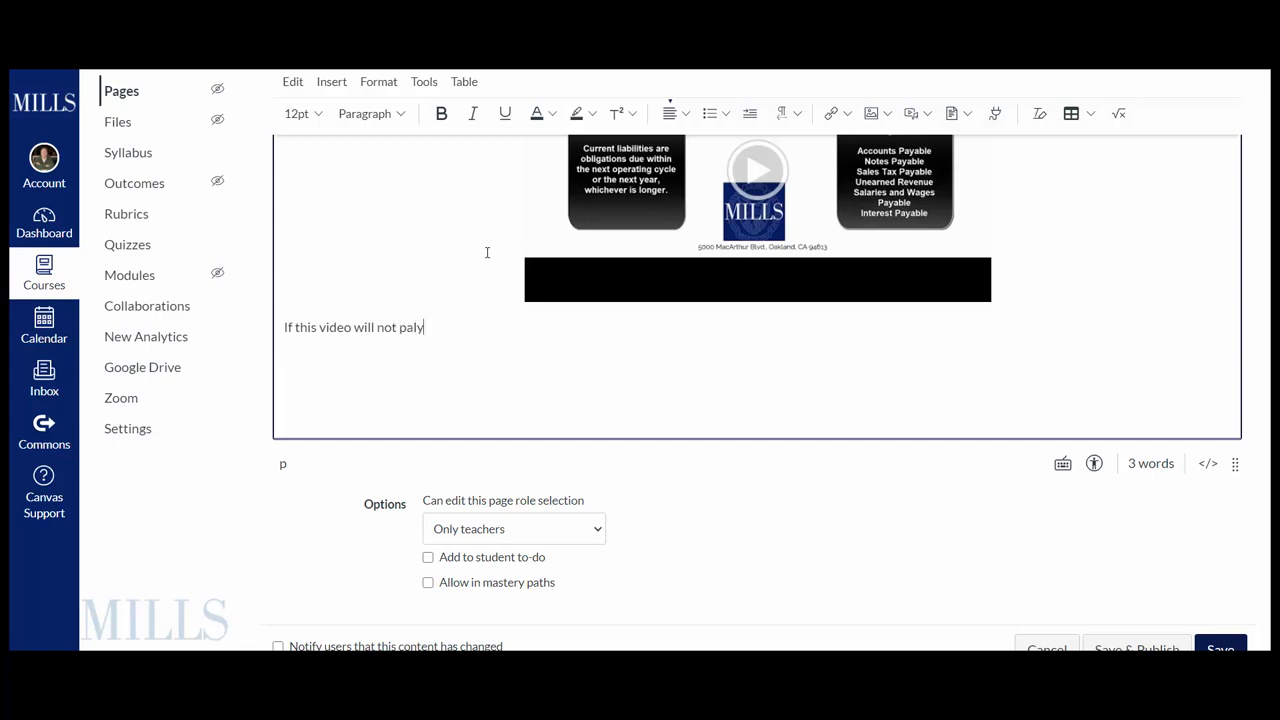
pyautogui.write('play')
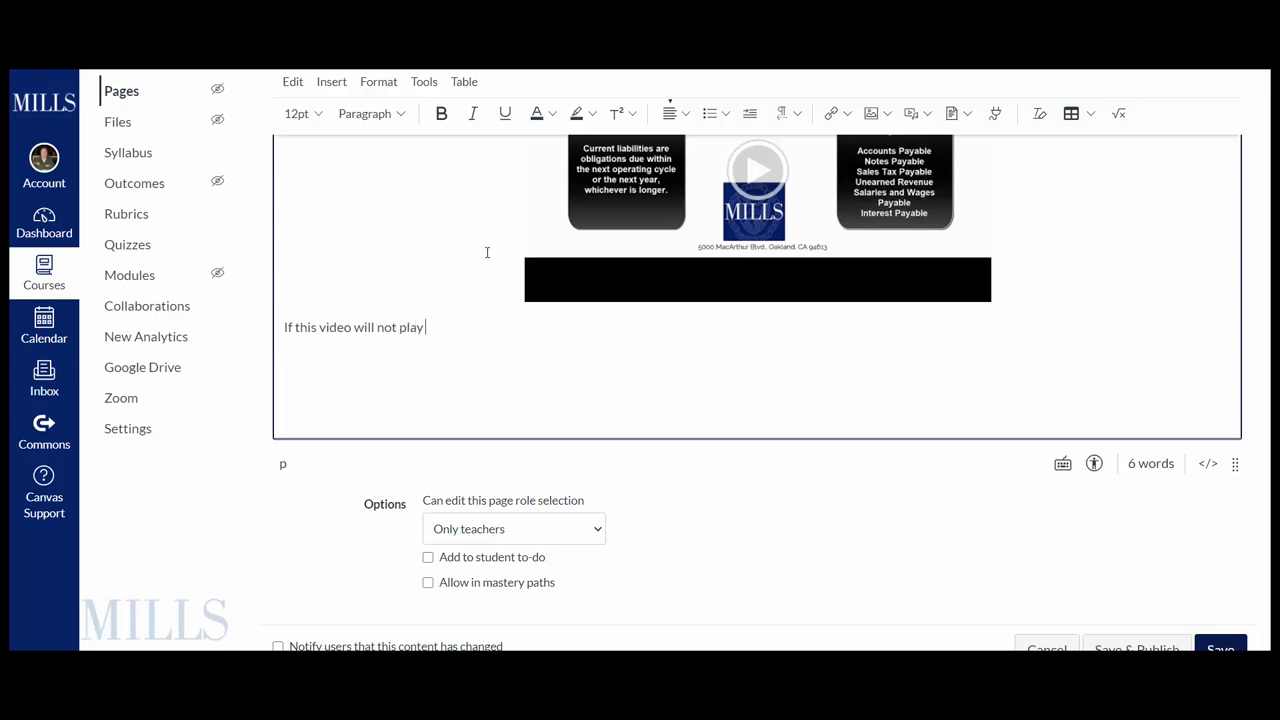
pyautogui.write('on your device, please try t')
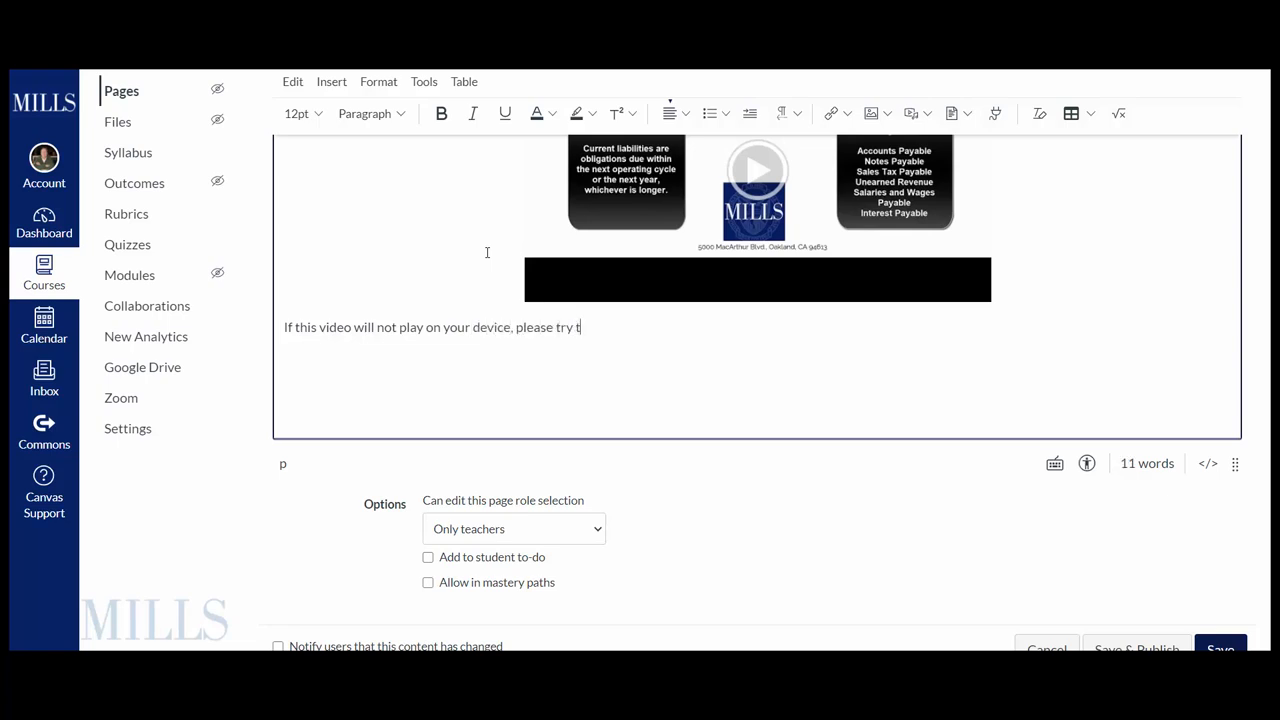
pyautogui.write('his link.')
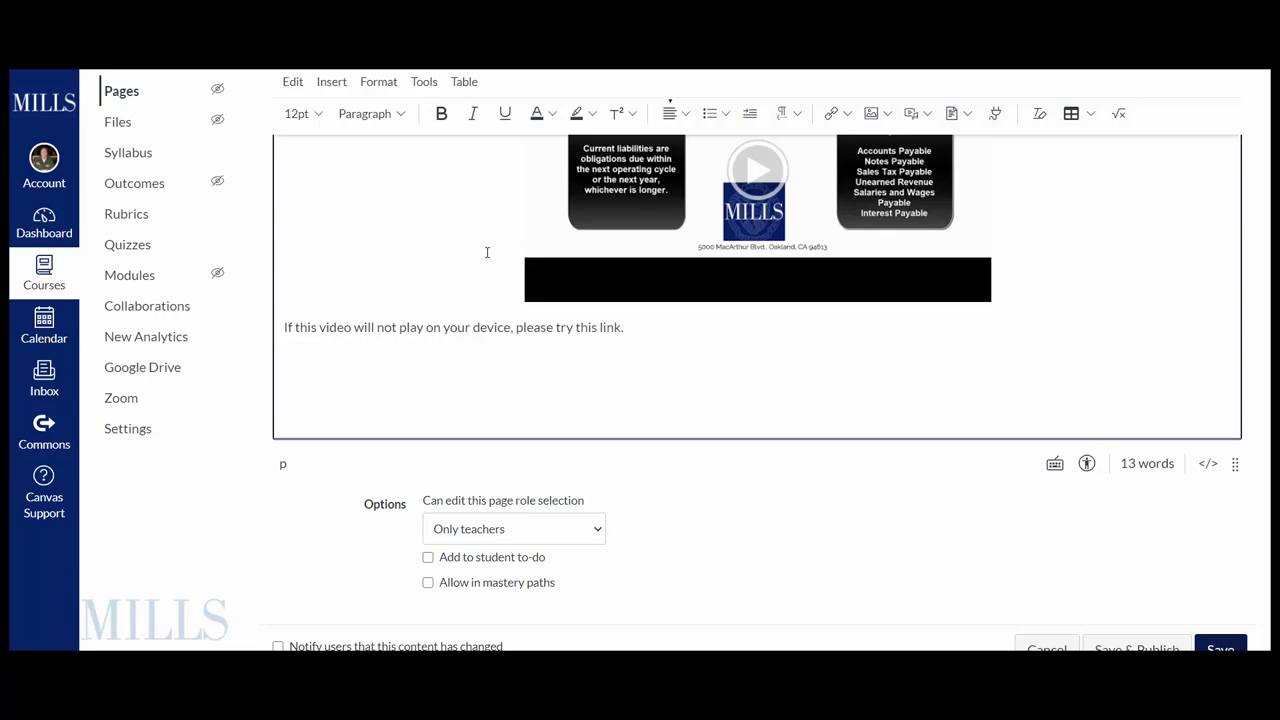
# Select the fallback sentence and choose External Links from the Link menu
pyautogui.moveTo(284, 327); pyautogui.dragTo(510, 327)
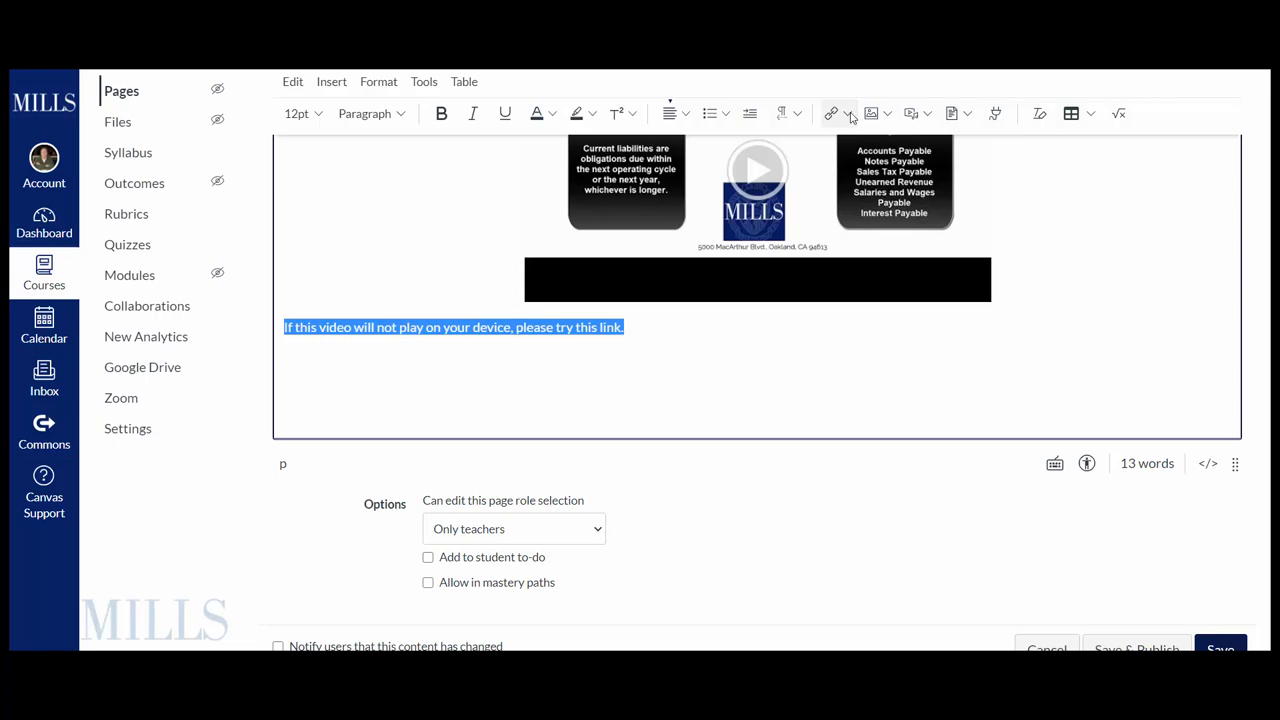
pyautogui.click(849, 113)
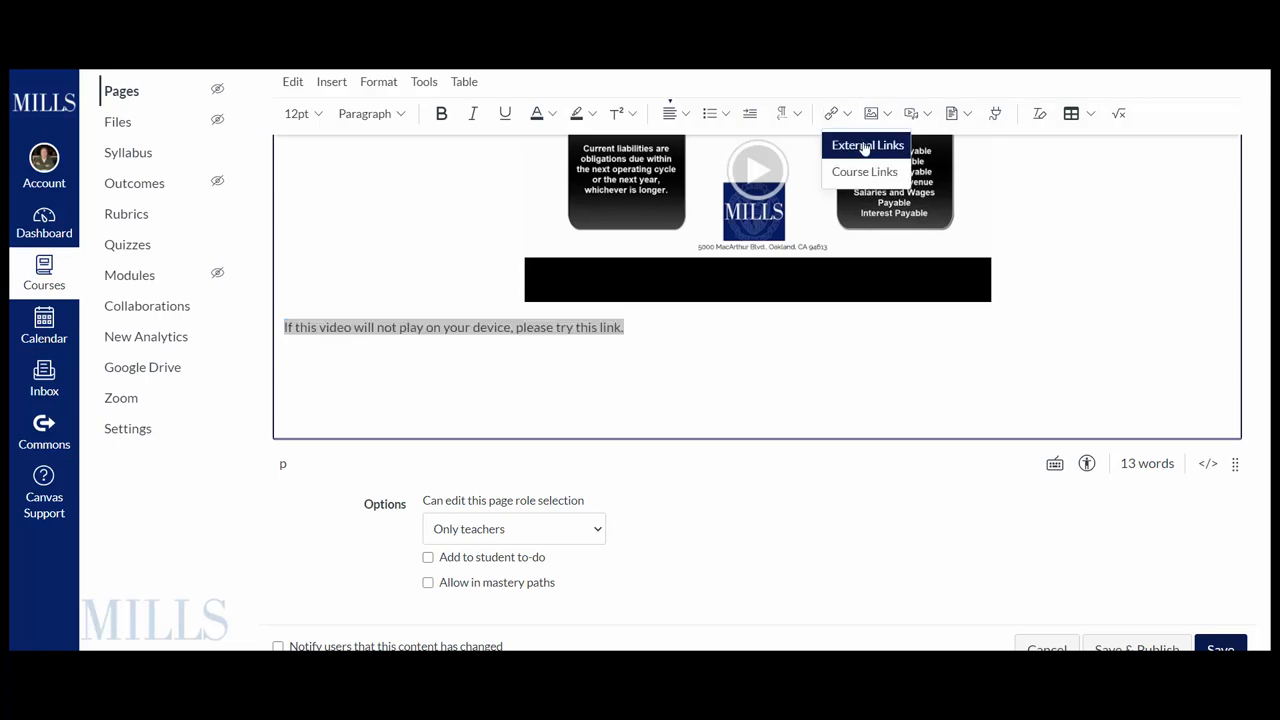
pyautogui.click(867, 145)
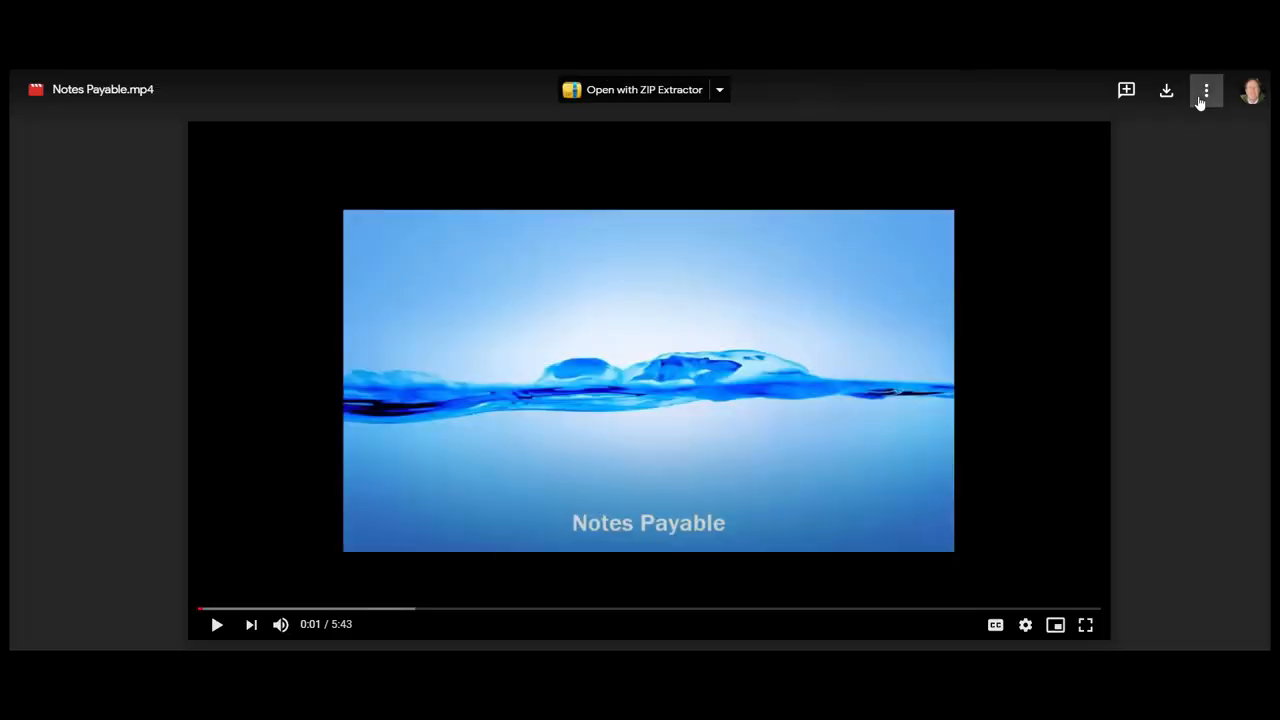
# Link the fallback sentence to the Drive share link for Notes Payable.mp4
pyautogui.click(1206, 90)
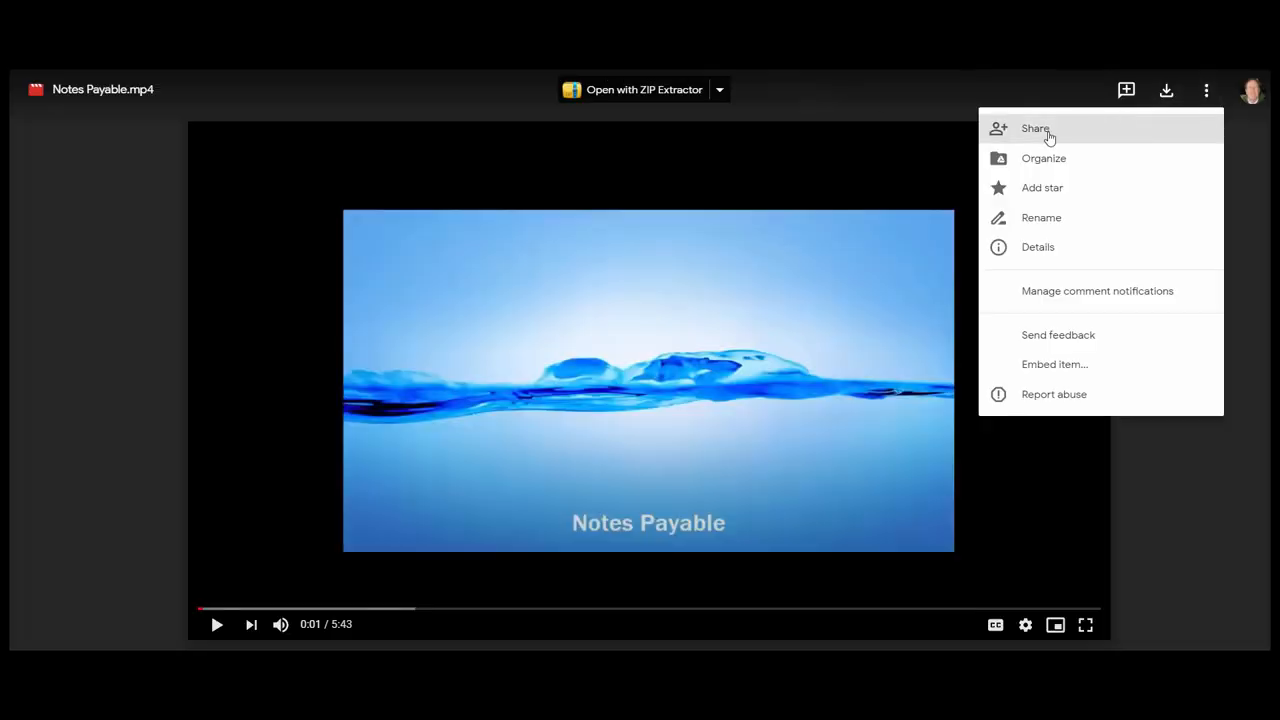
pyautogui.click(1035, 128)
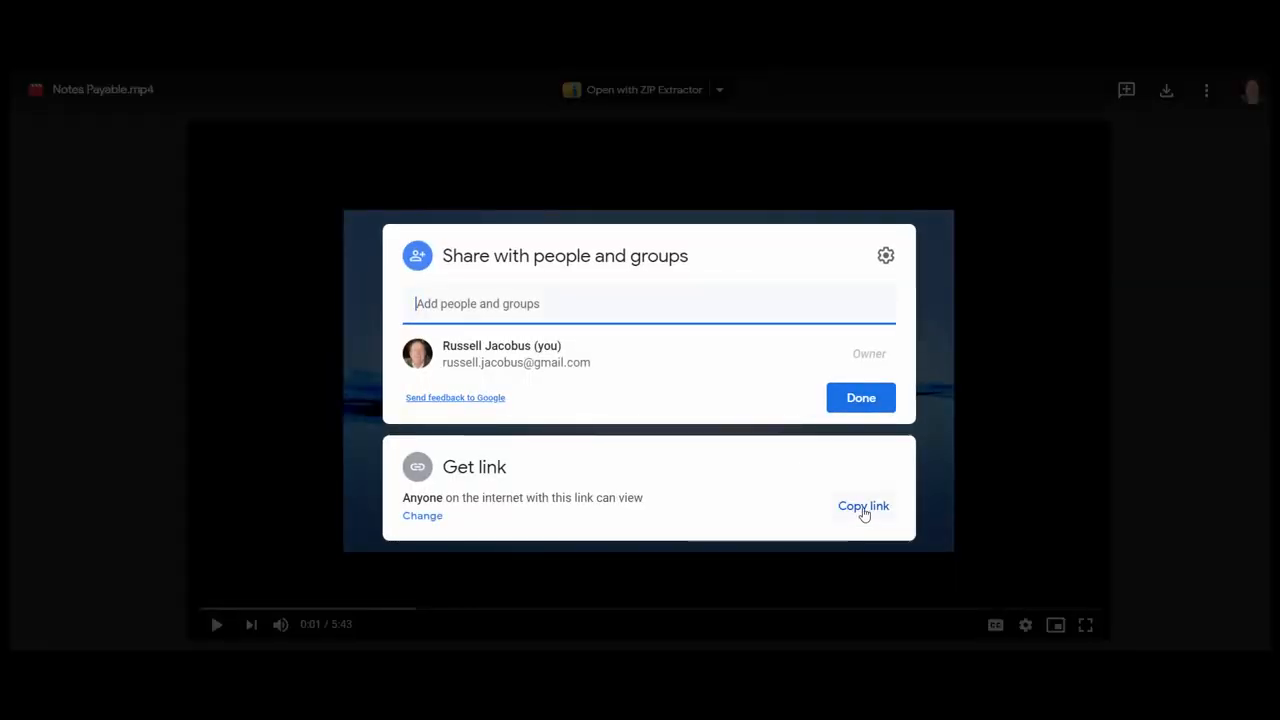
pyautogui.click(862, 506)
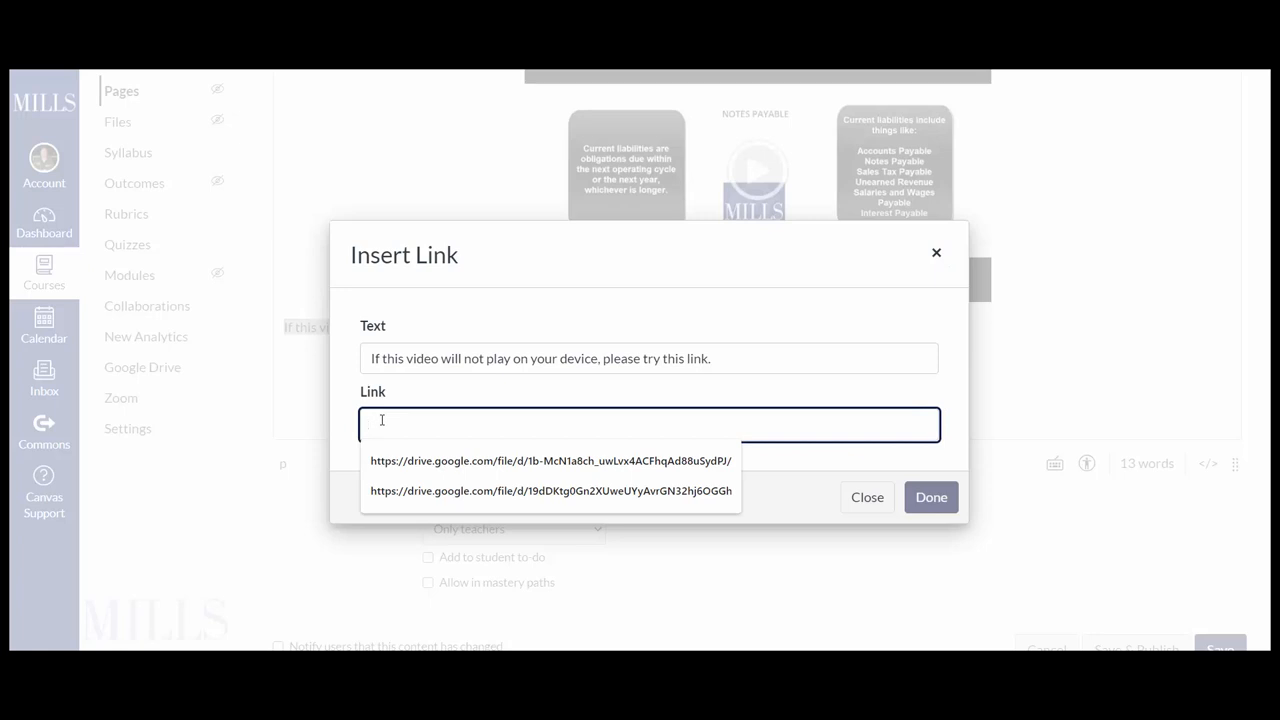
pyautogui.click(550, 460)
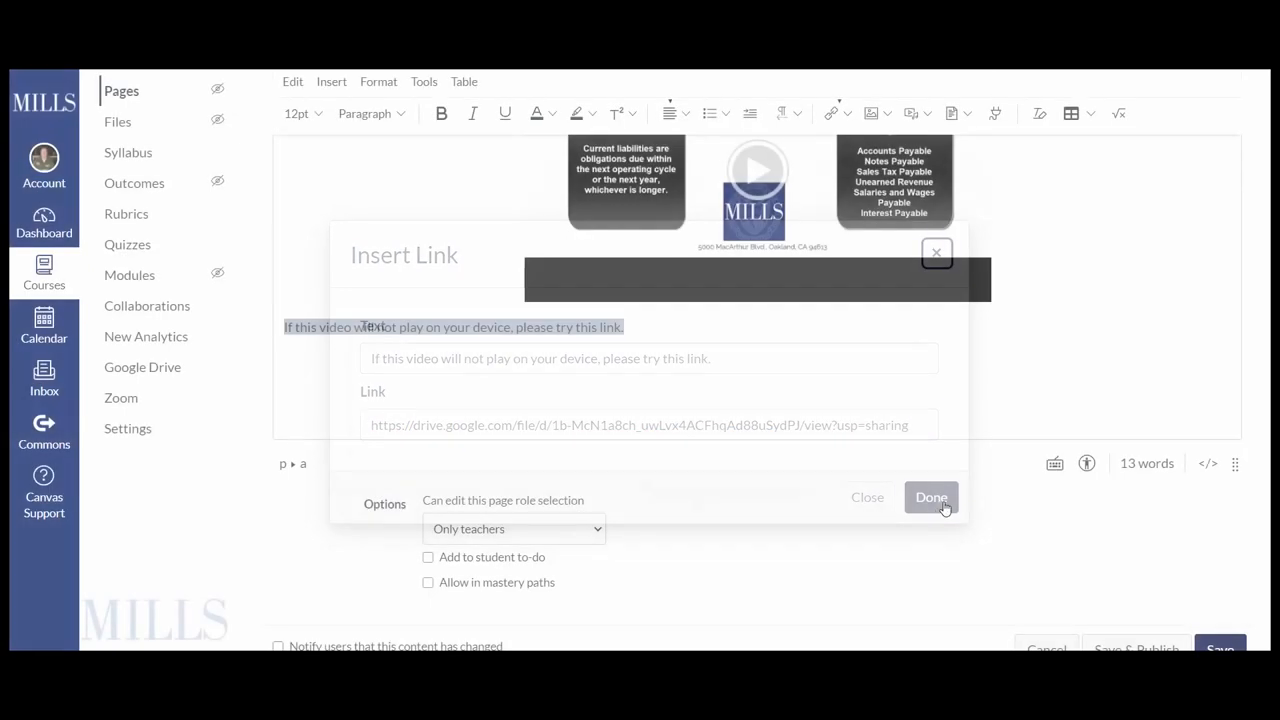
pyautogui.click(930, 497)
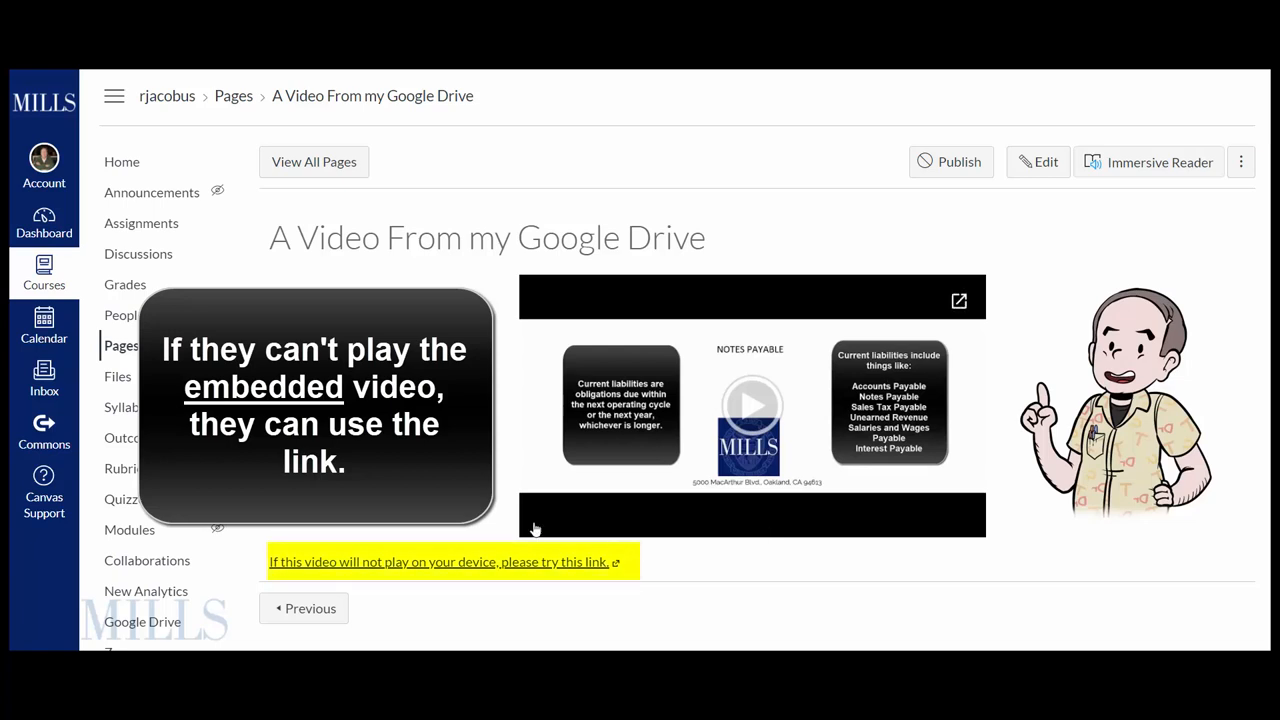
pyautogui.moveTo(350, 590)
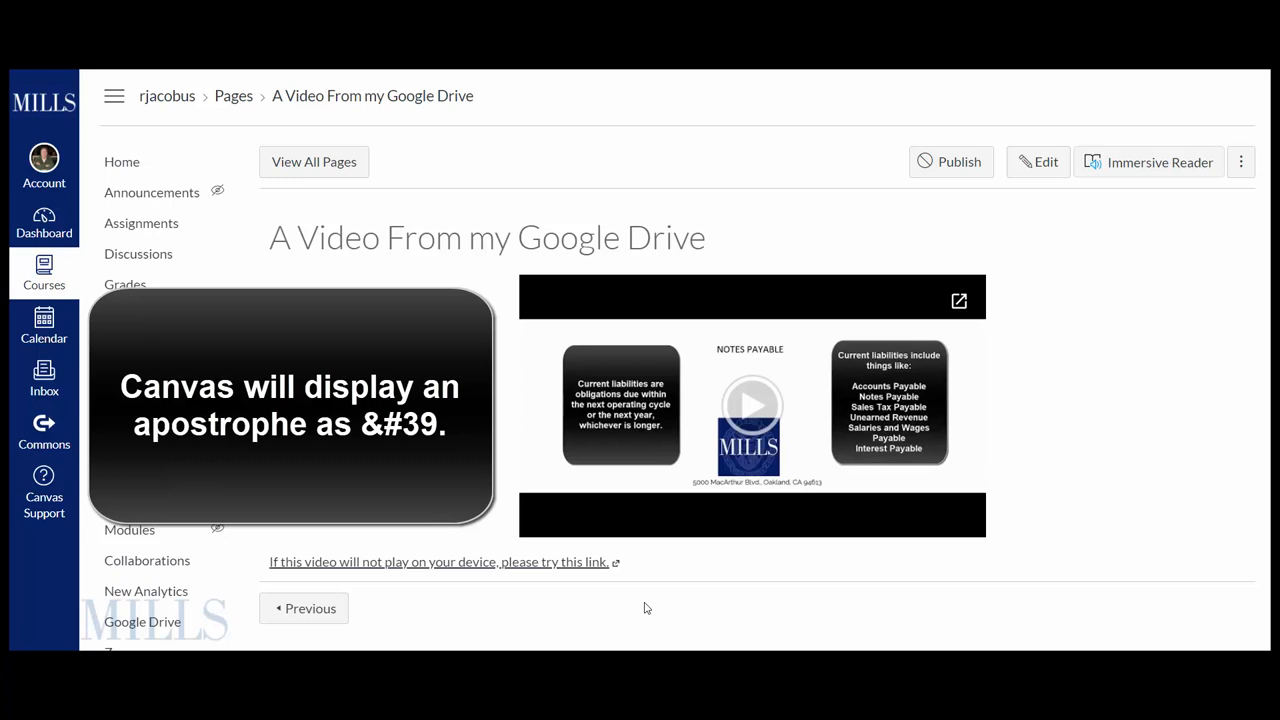
pyautogui.moveTo(683, 611)
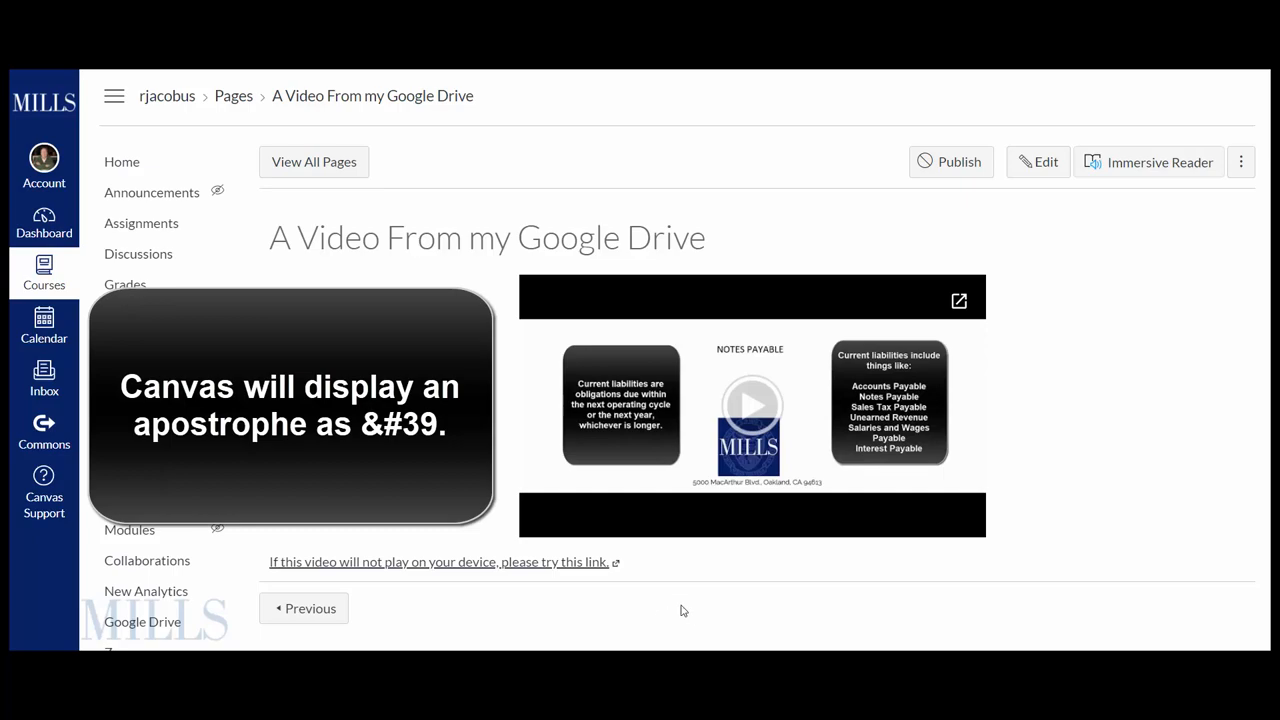